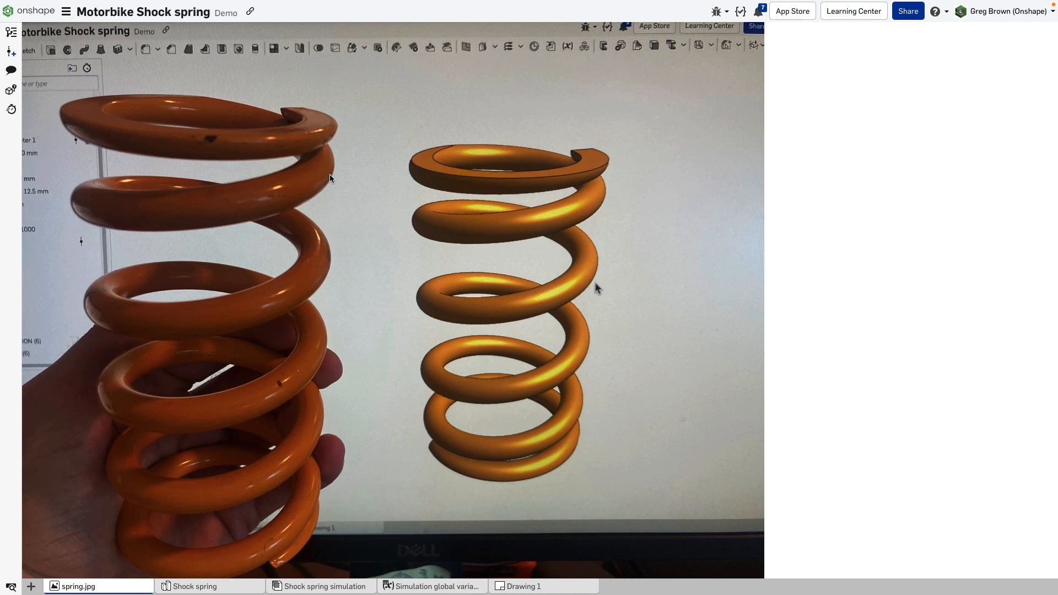
pyautogui.moveTo(363, 148)
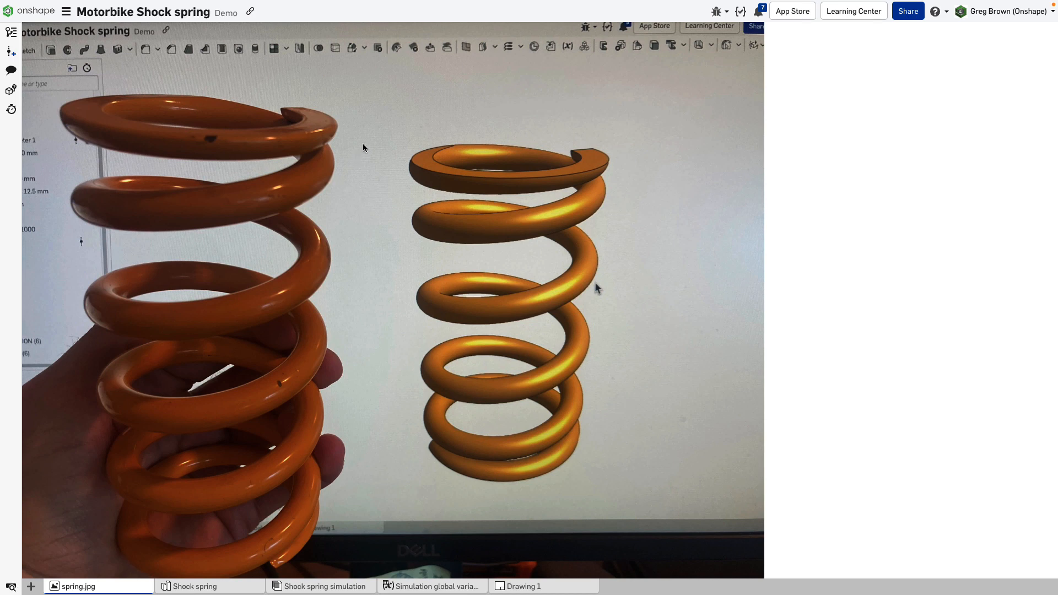
pyautogui.moveTo(389, 139)
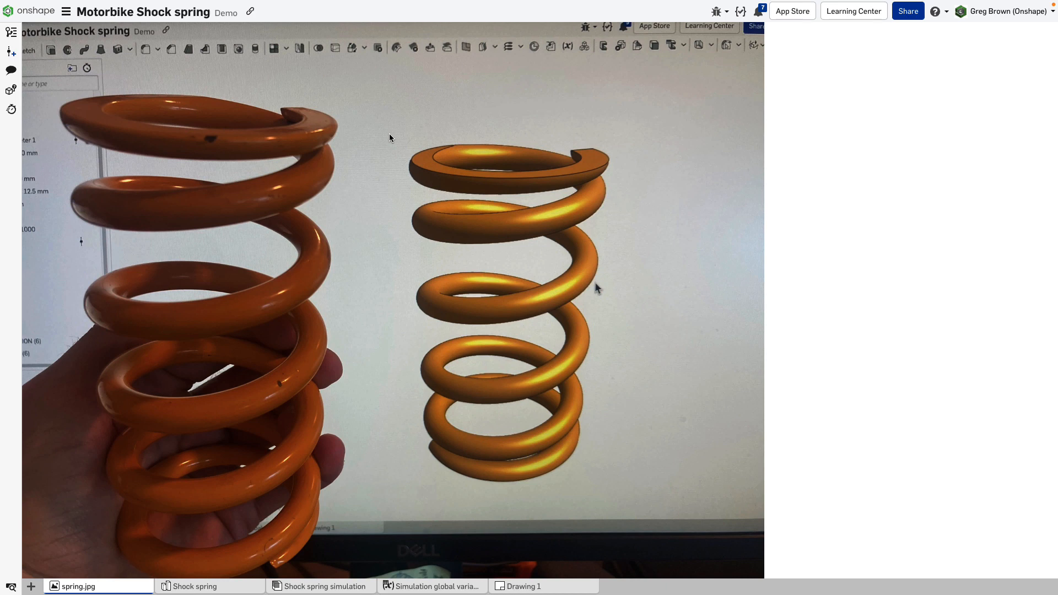
pyautogui.moveTo(389, 177)
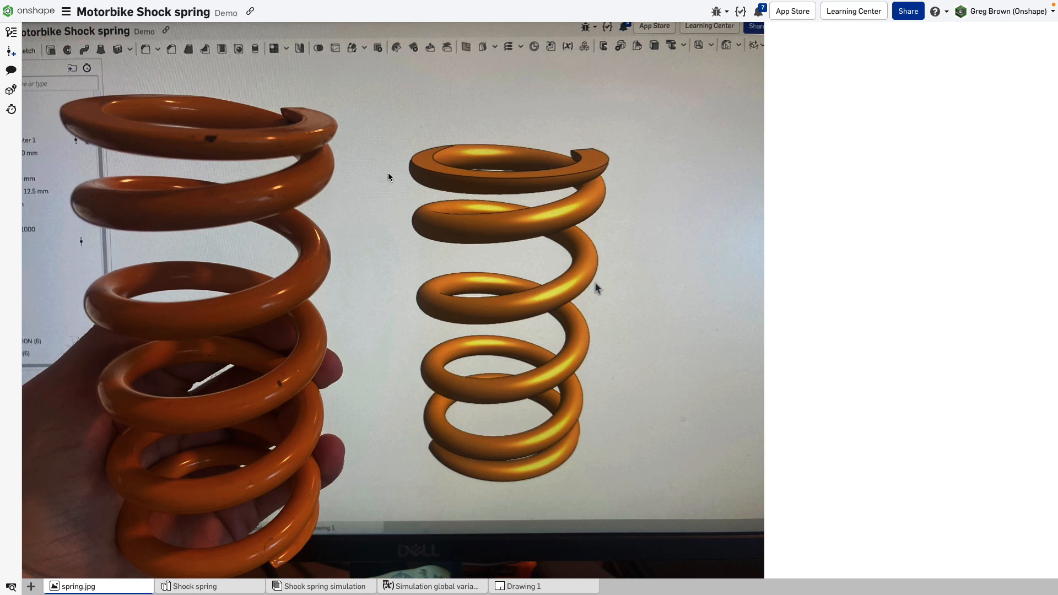
pyautogui.moveTo(269, 176)
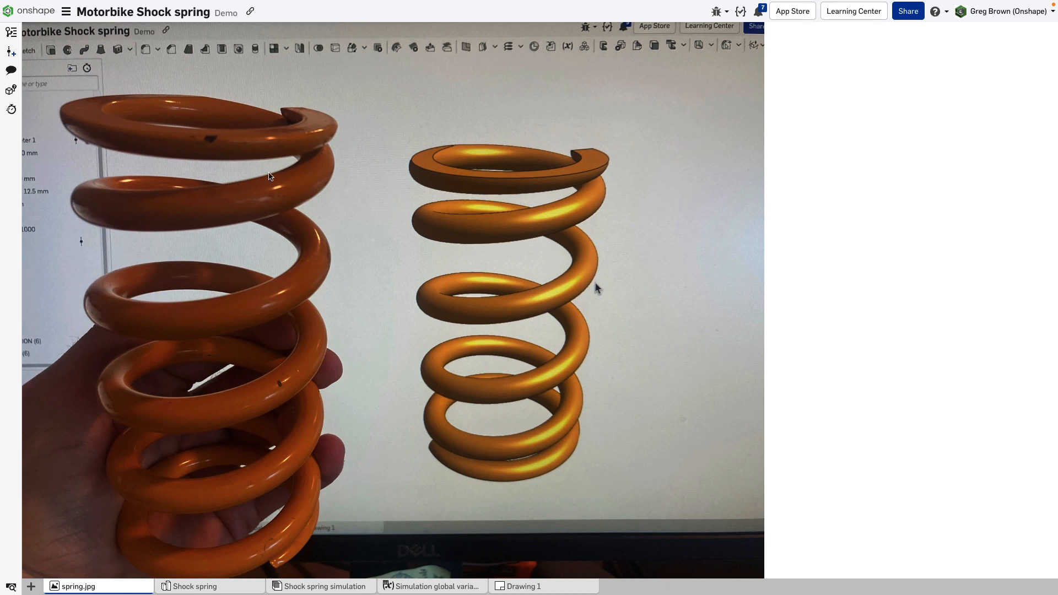
pyautogui.moveTo(286, 203)
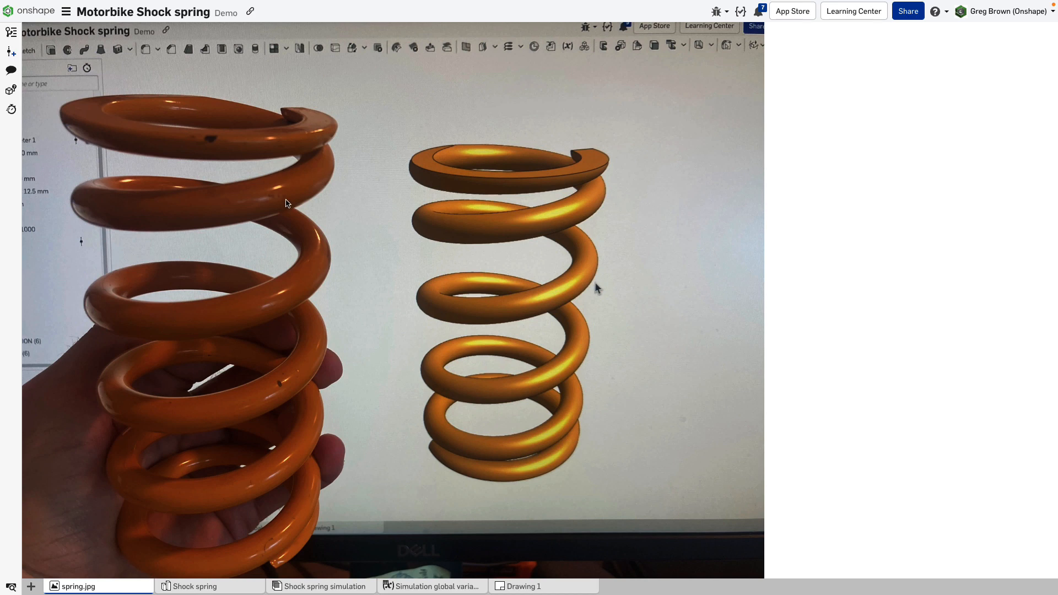
pyautogui.moveTo(247, 234)
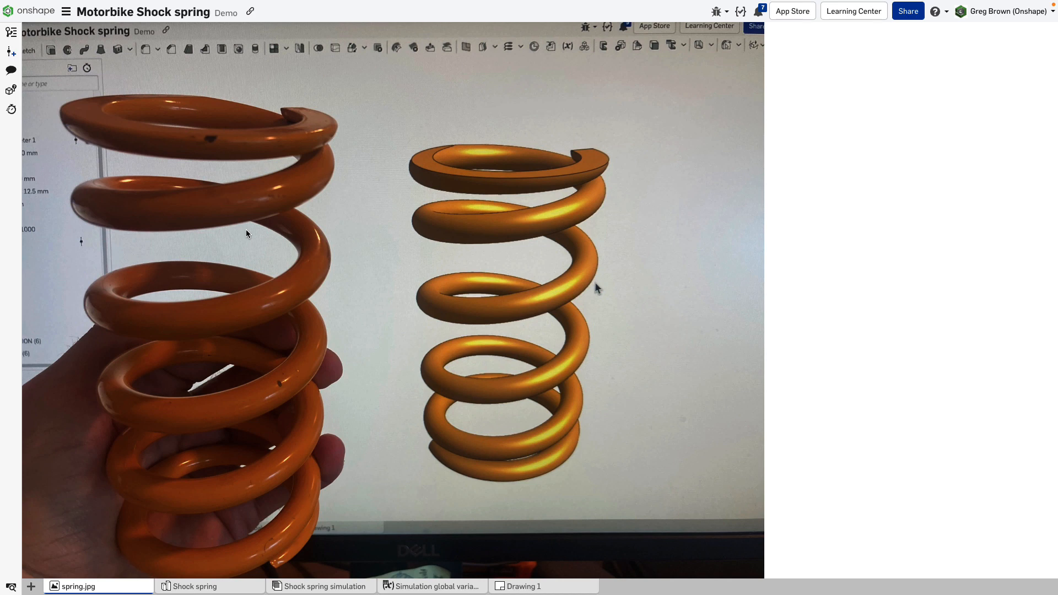
pyautogui.moveTo(198, 459)
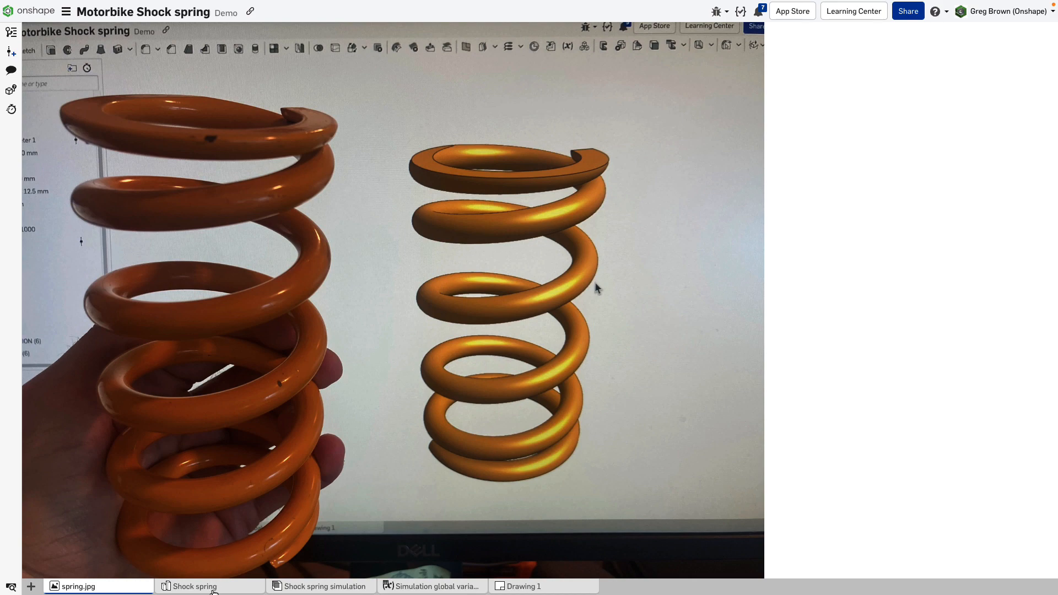
# Go to the Shock spring Part Studio and bring up the vari-pitch feature's context menu.
pyautogui.click(194, 586)
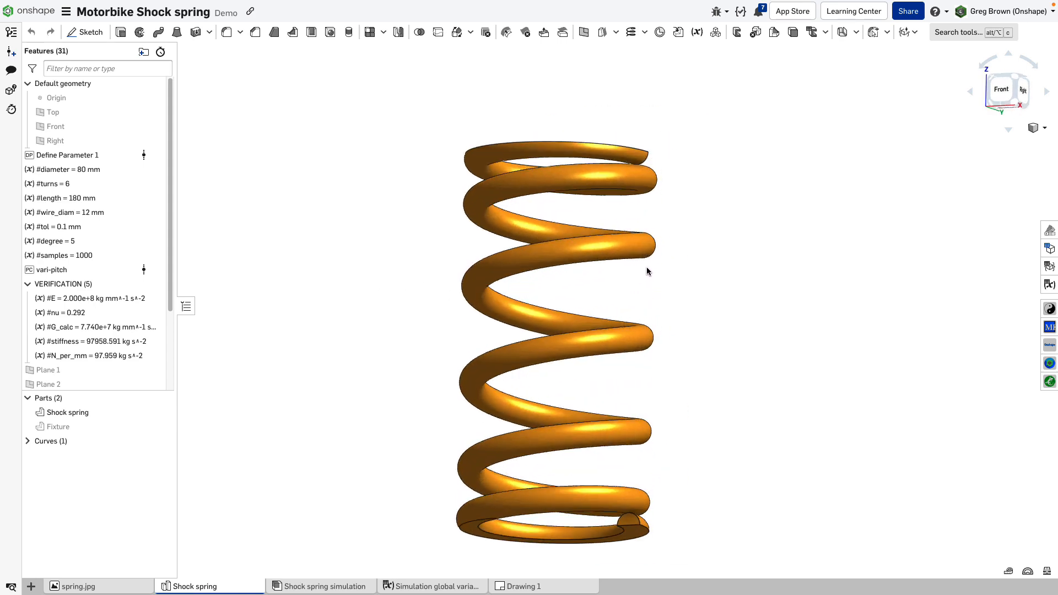
pyautogui.click(52, 269)
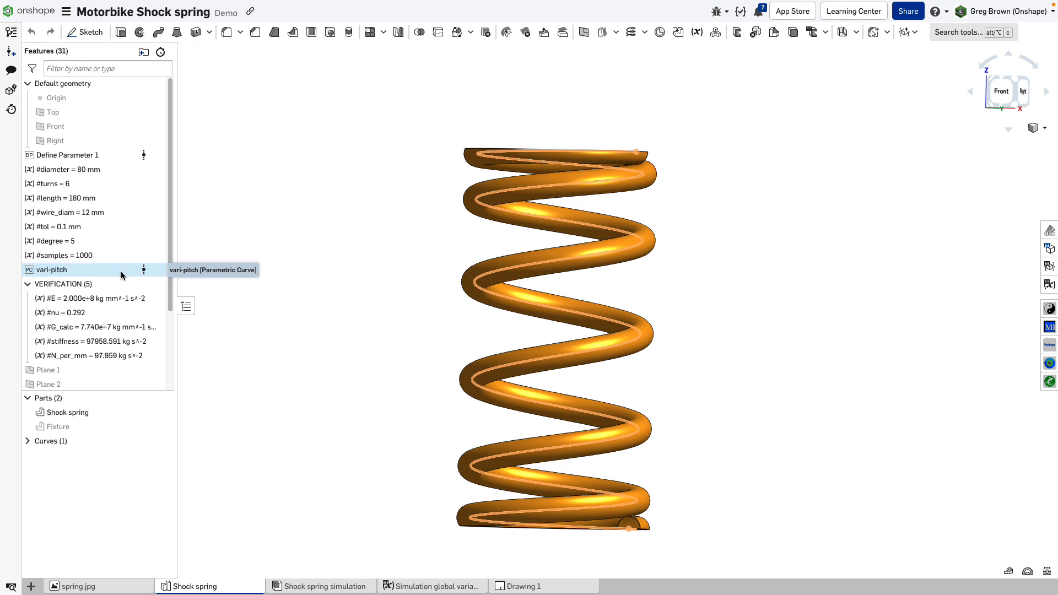
pyautogui.rightClick(51, 269)
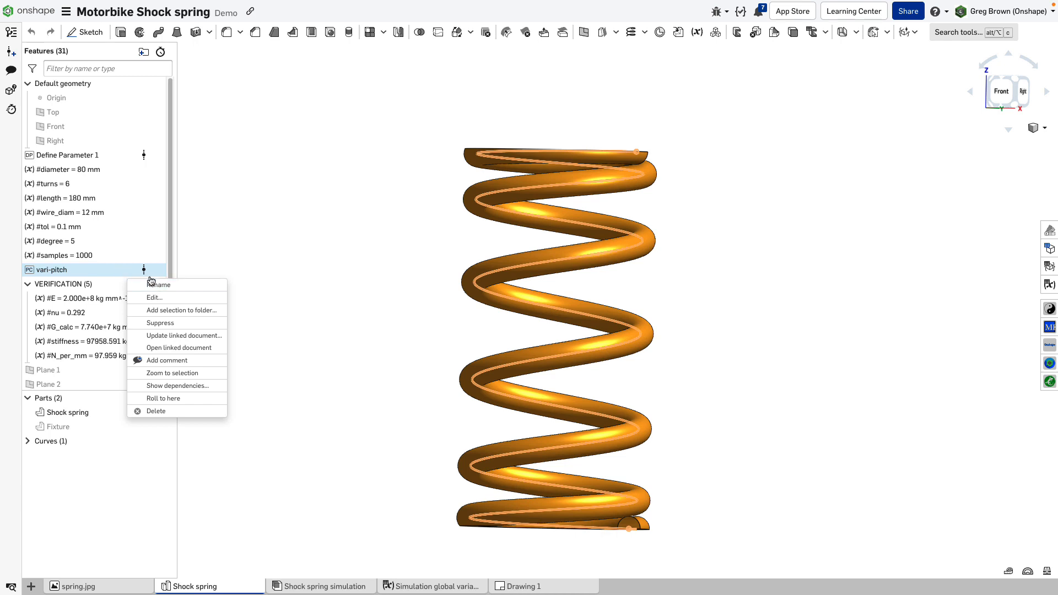
# Edit the vari-pitch parametric curve, keeping Cylindrical as its coordinate system (radius 40 mm).
pyautogui.click(154, 298)
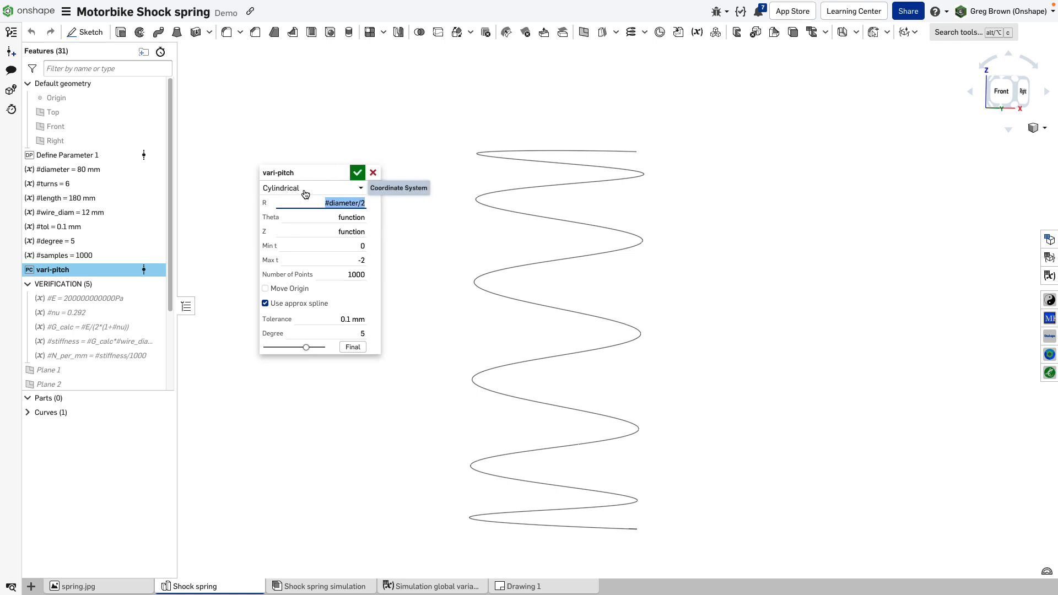
pyautogui.moveTo(345, 195)
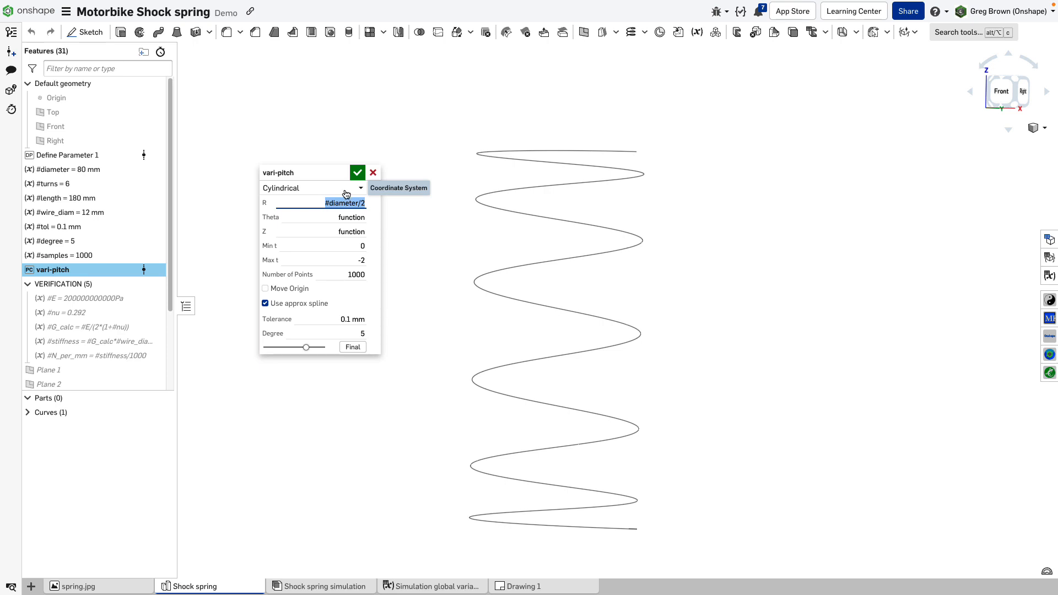
pyautogui.click(312, 187)
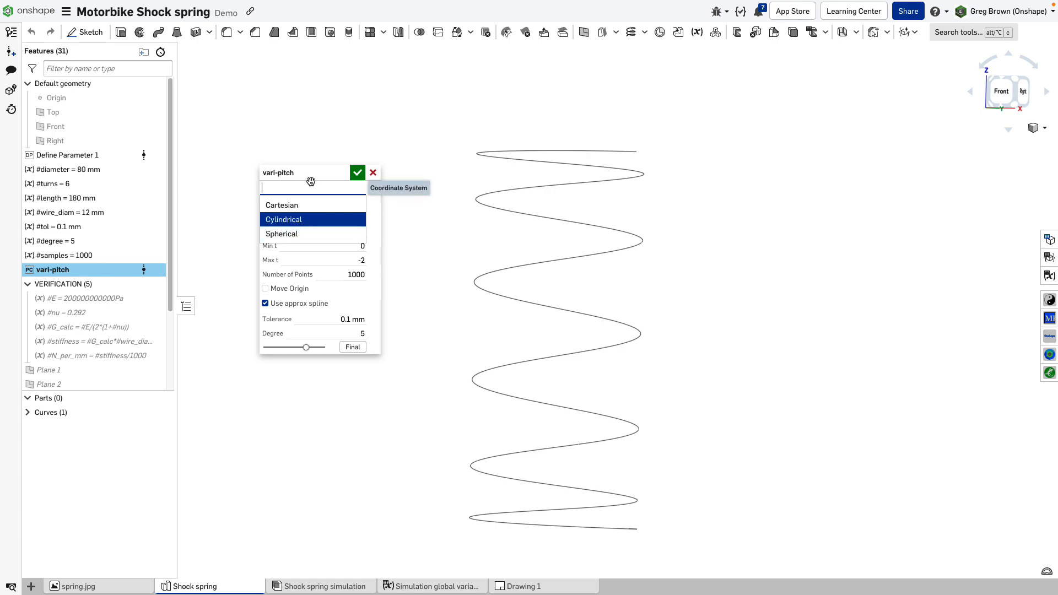
pyautogui.click(284, 220)
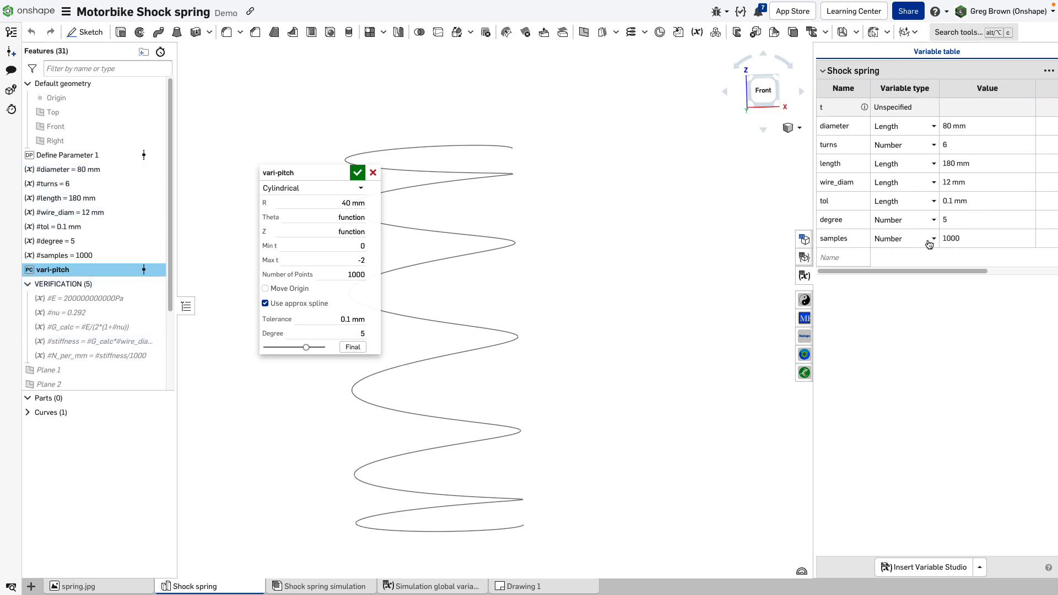
pyautogui.moveTo(935, 216)
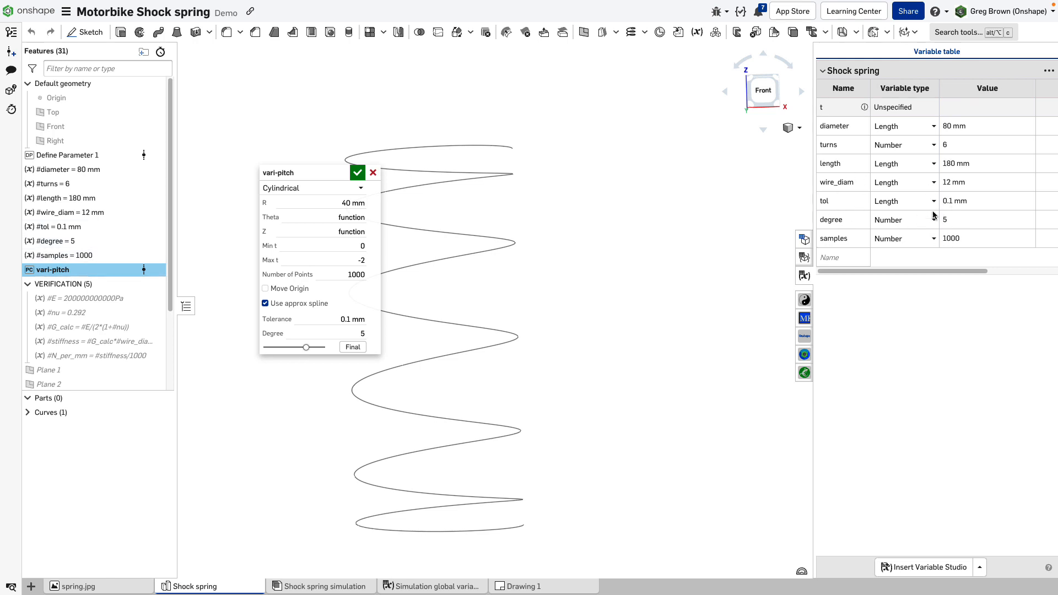
pyautogui.moveTo(805, 276)
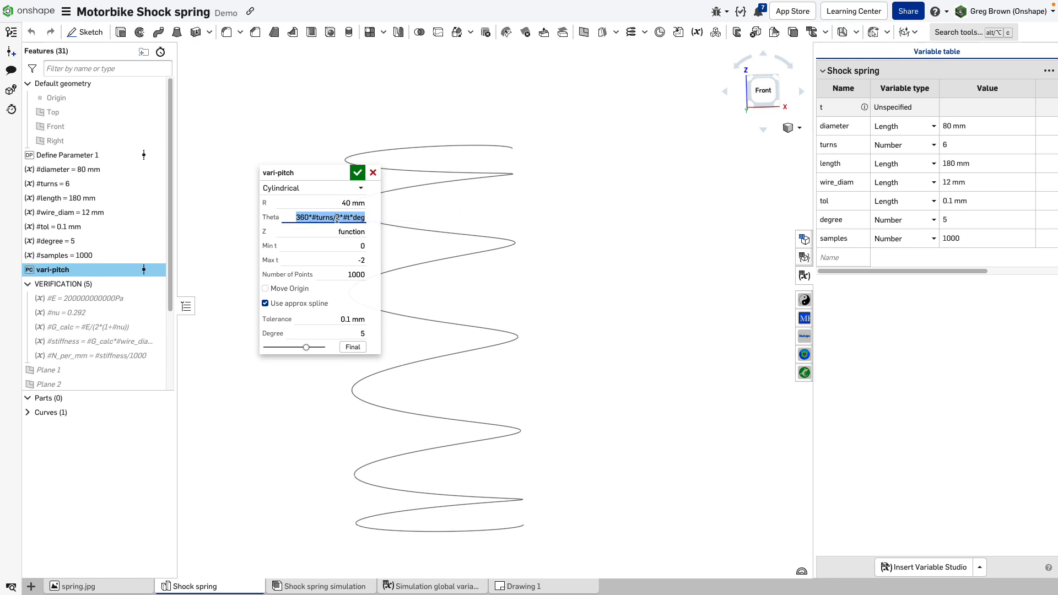
pyautogui.moveTo(330, 217)
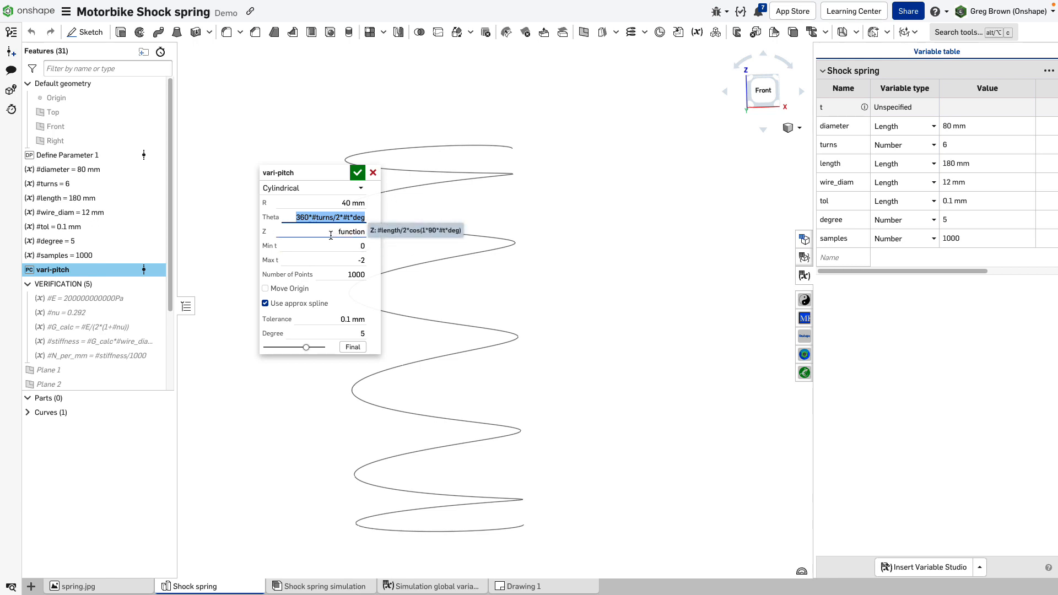
# Review the curve's Z height formula, glance at the spring photo, and return to the Shock spring Part Studio.
pyautogui.click(321, 231)
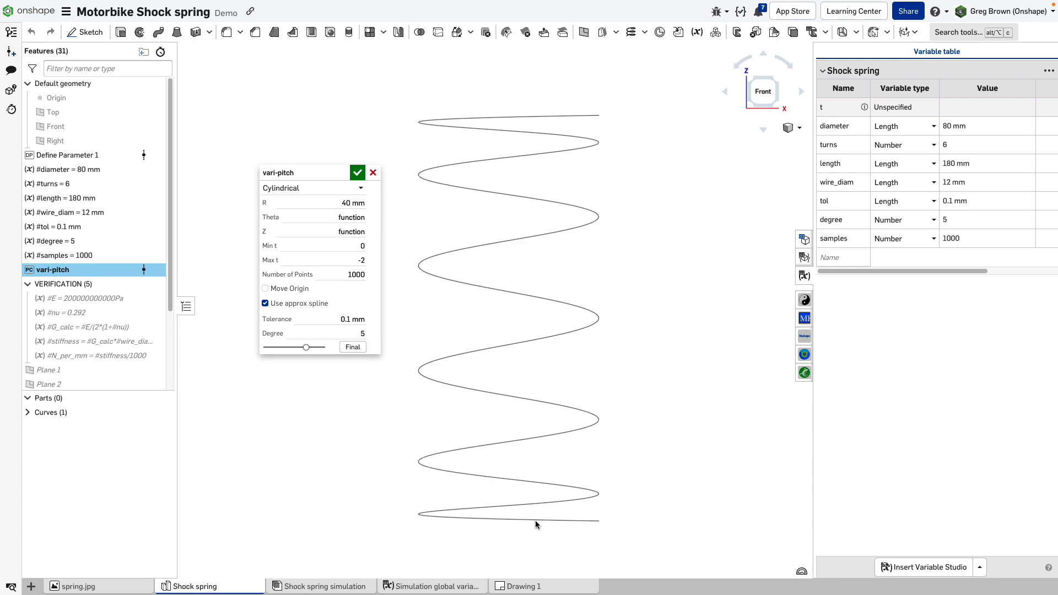
pyautogui.moveTo(524, 514)
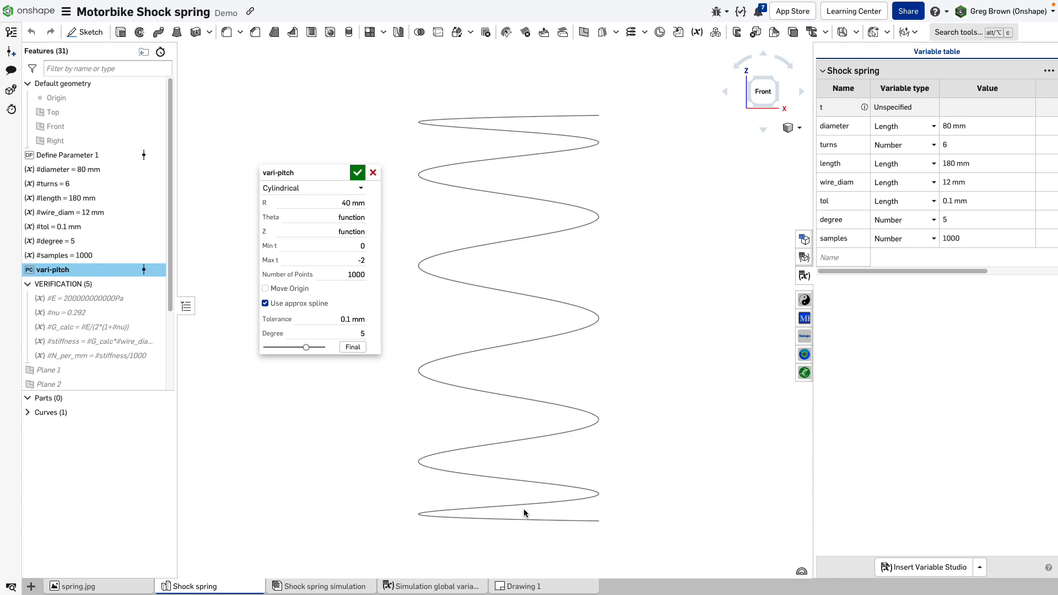
pyautogui.moveTo(449, 458)
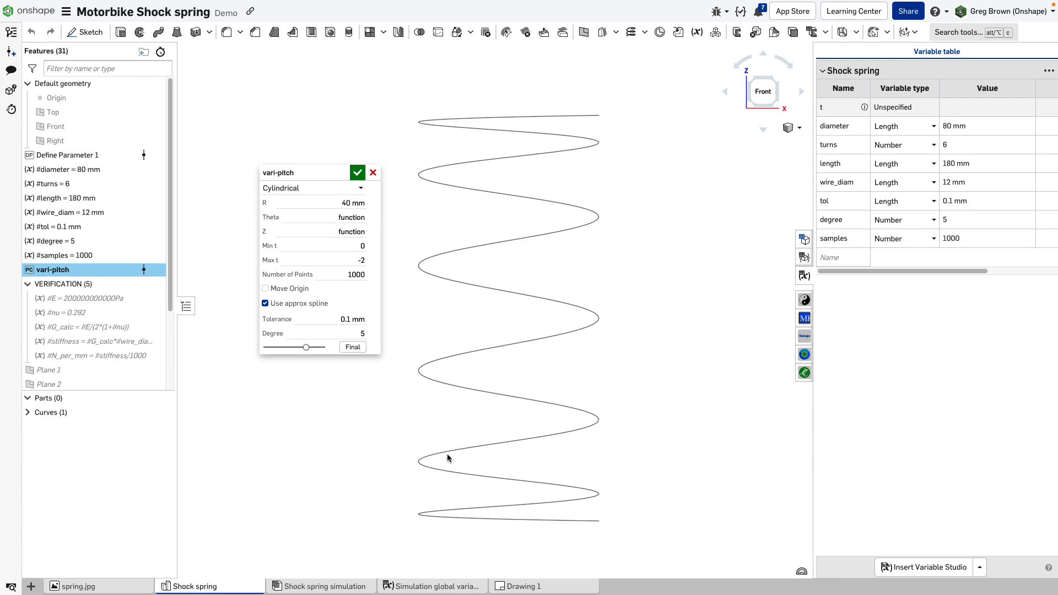
pyautogui.moveTo(516, 410)
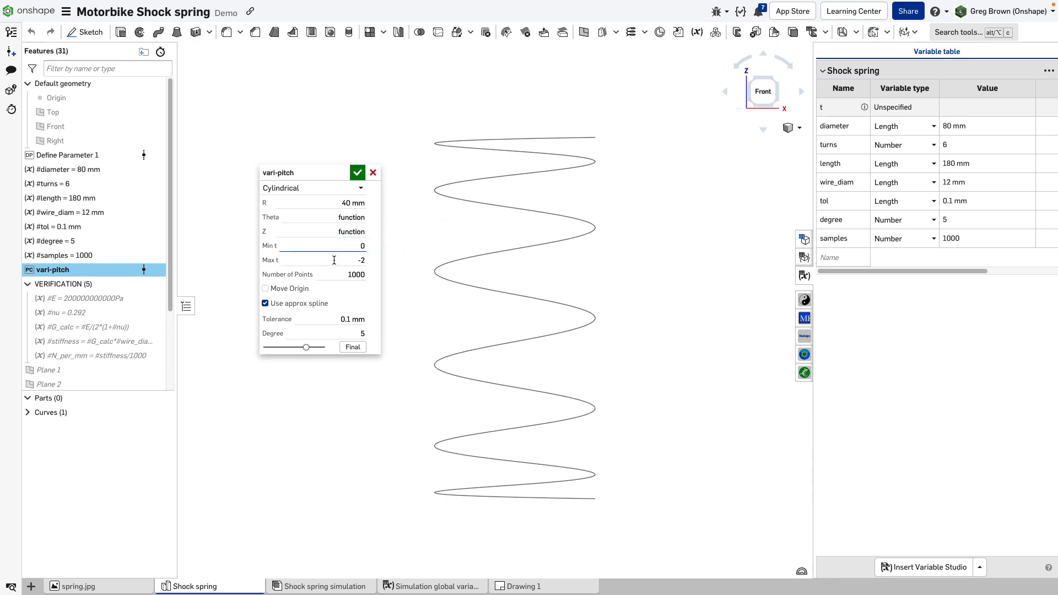
pyautogui.click(314, 230)
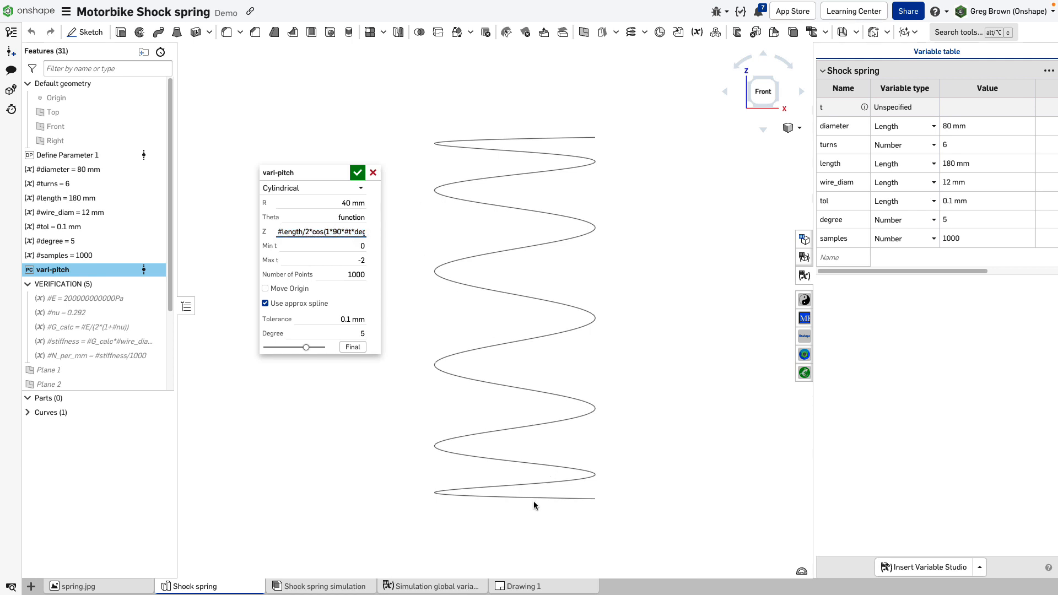
pyautogui.click(314, 246)
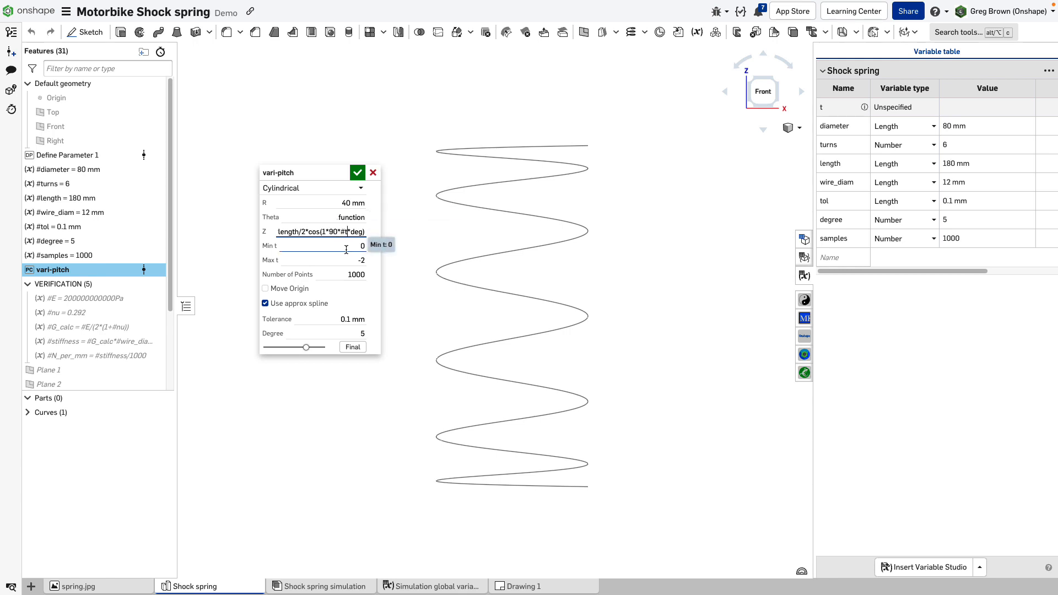
pyautogui.moveTo(357, 274)
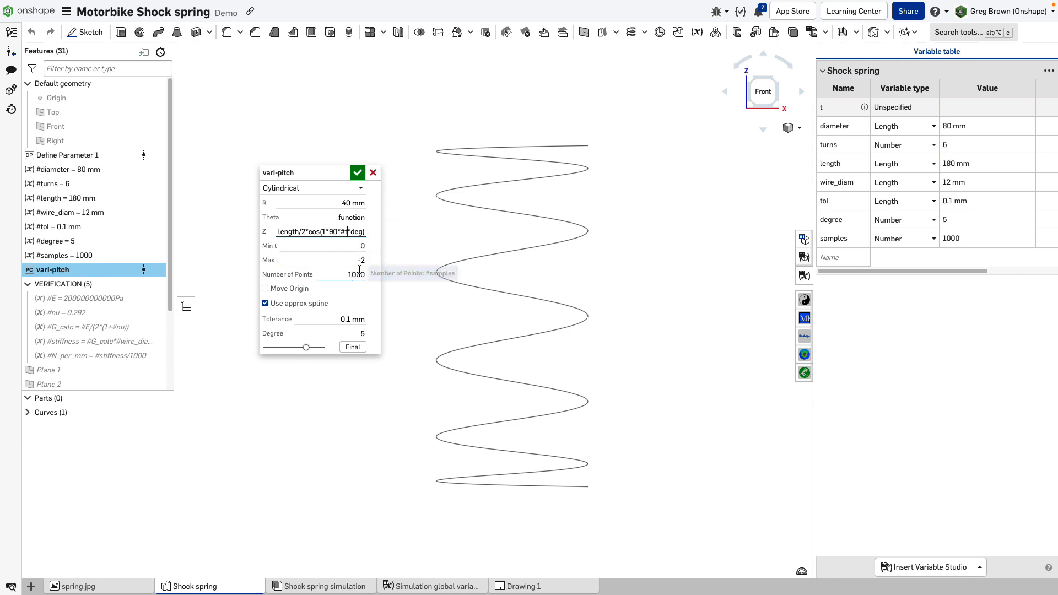
pyautogui.moveTo(361, 260)
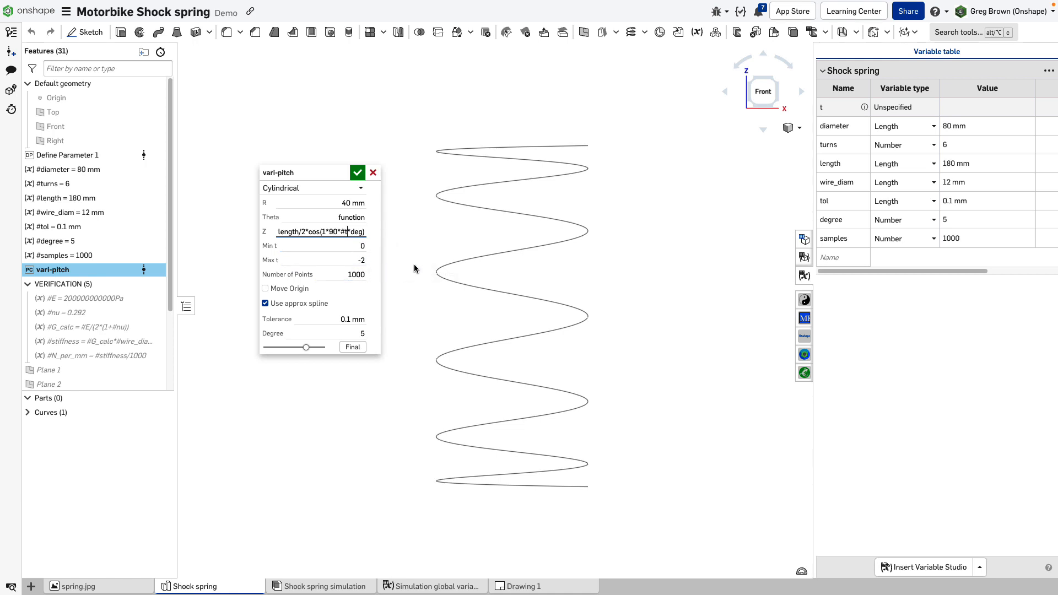
pyautogui.moveTo(349, 260)
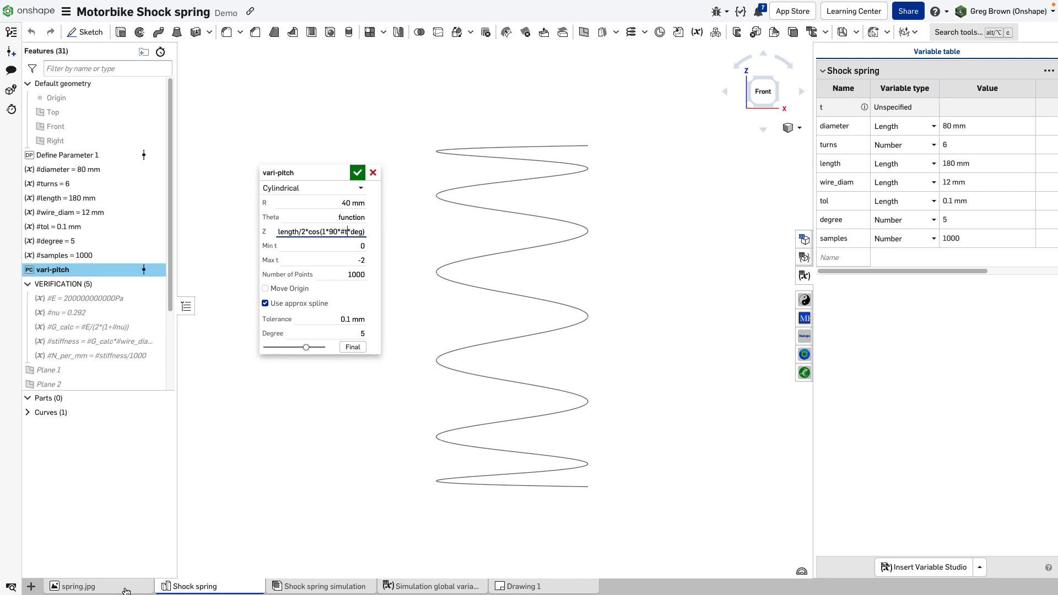
pyautogui.click(76, 585)
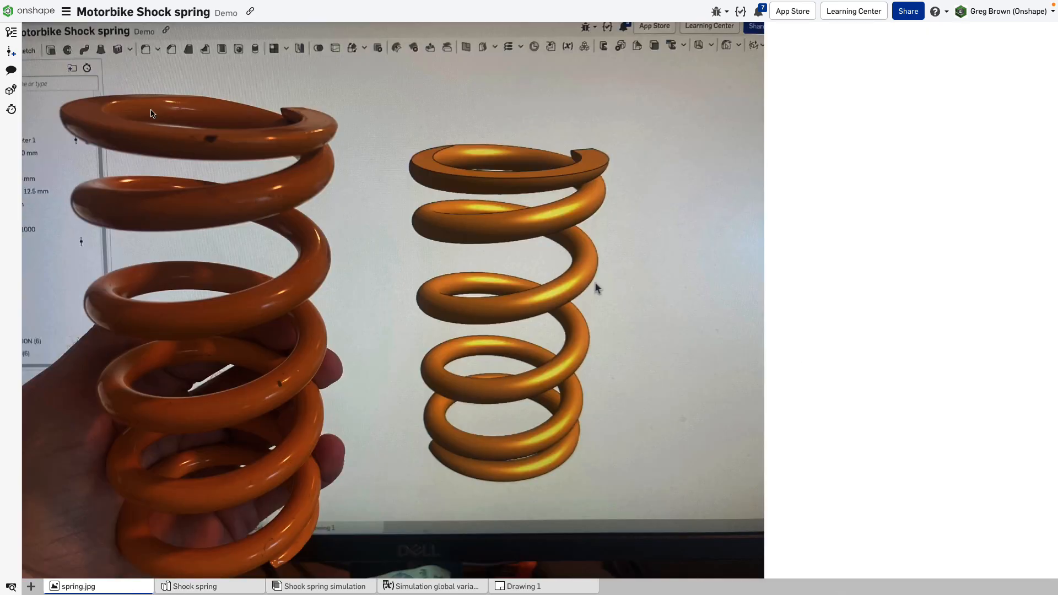
pyautogui.click(194, 586)
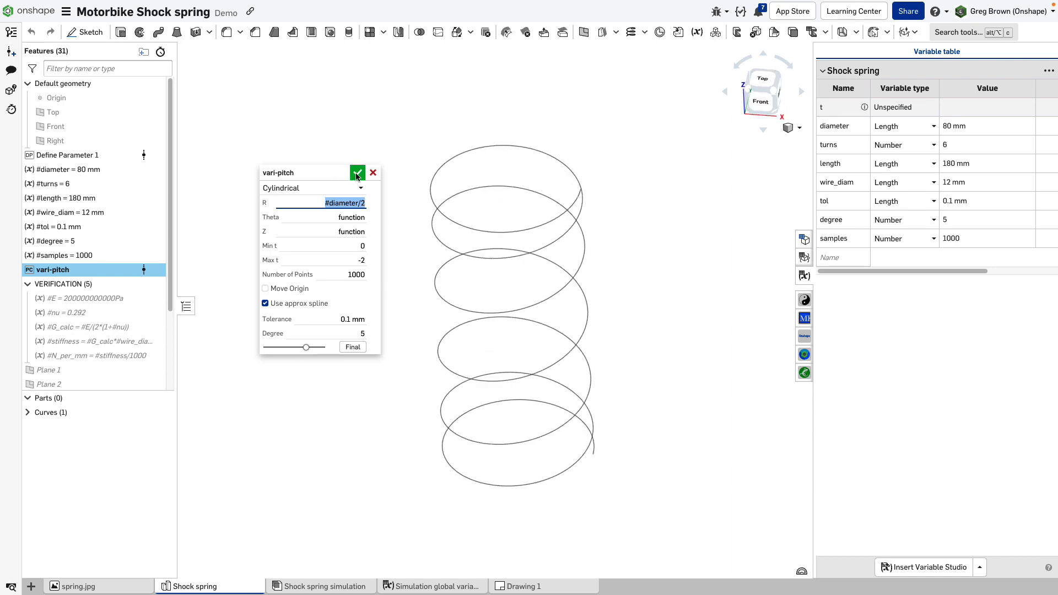
# Confirm the vari-pitch curve so the swept spring rebuilds, then hide Plane 3.
pyautogui.click(357, 173)
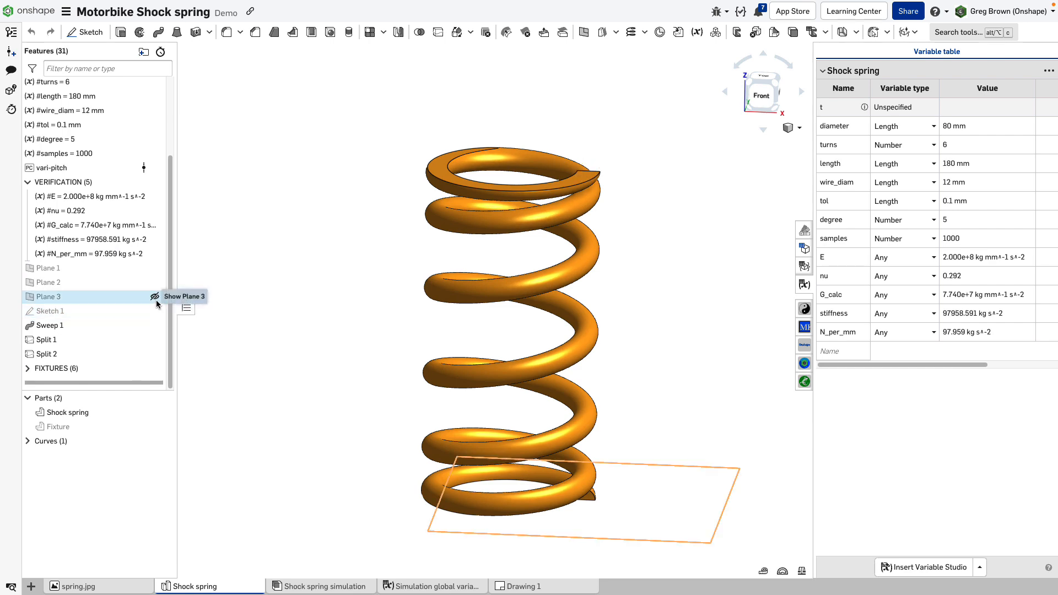
pyautogui.click(154, 297)
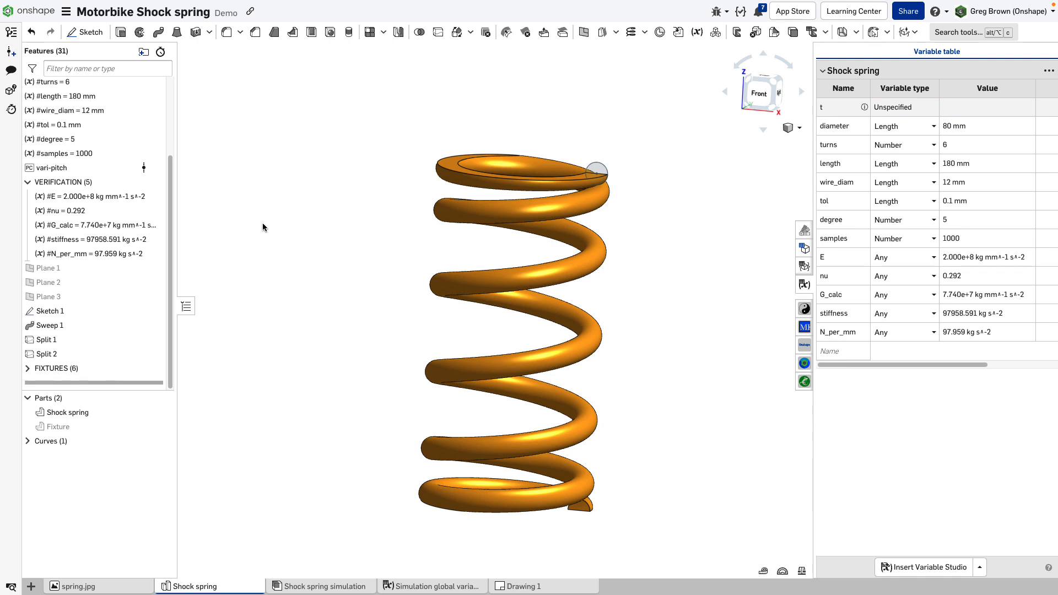
pyautogui.moveTo(131, 385)
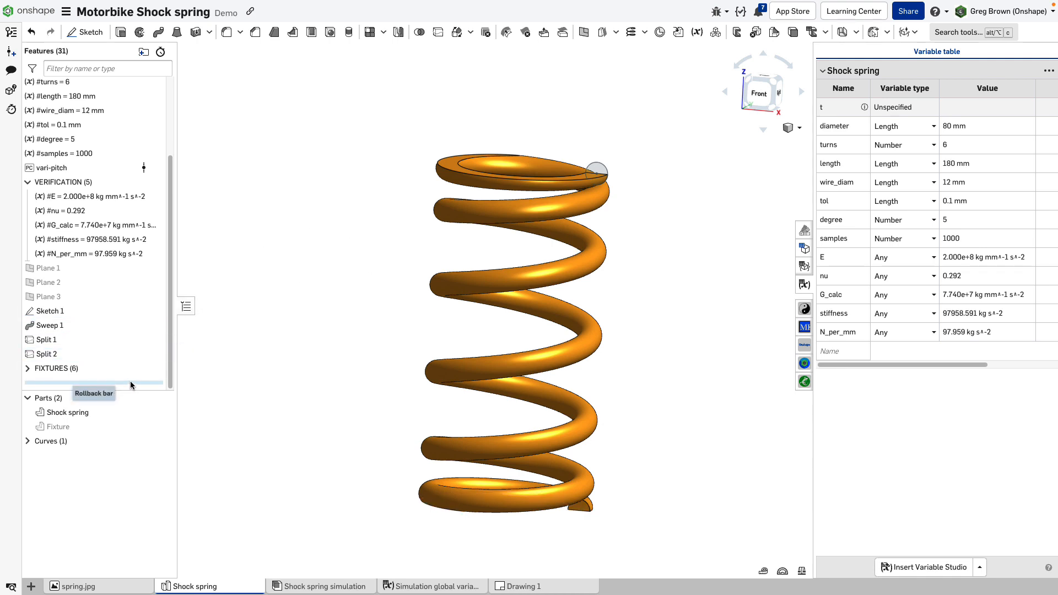
# Roll back to the VERIFICATION variables, inspect E, and expose the stiffness formula in the variable table.
pyautogui.click(48, 268)
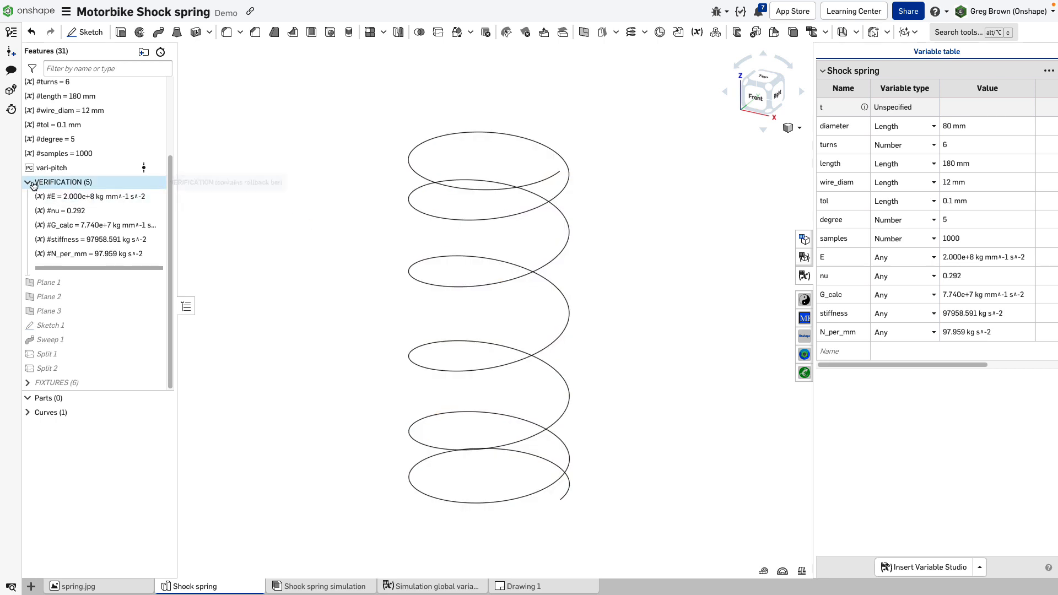
pyautogui.click(64, 181)
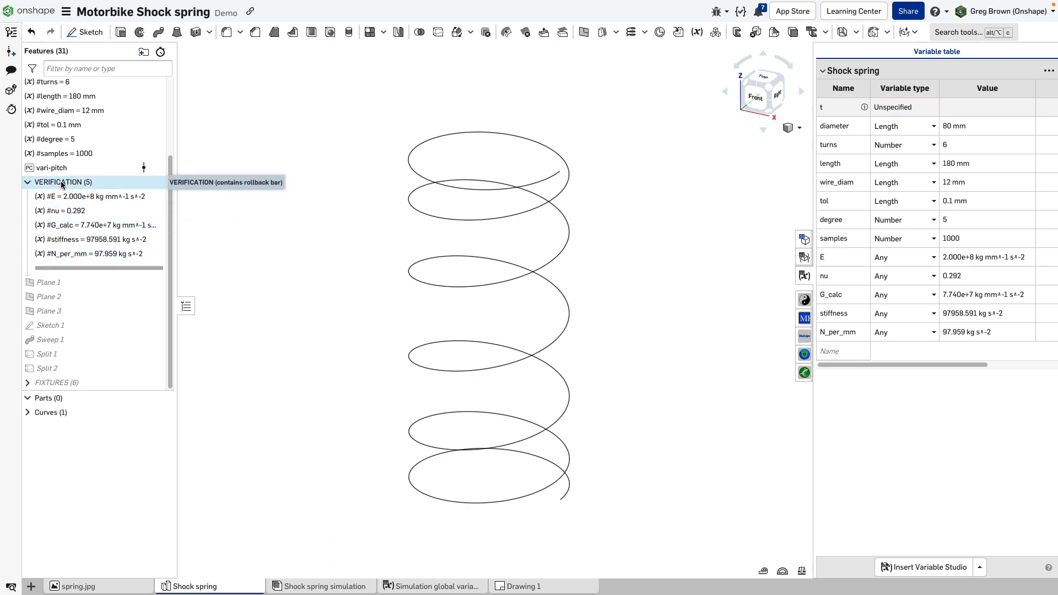
pyautogui.click(92, 197)
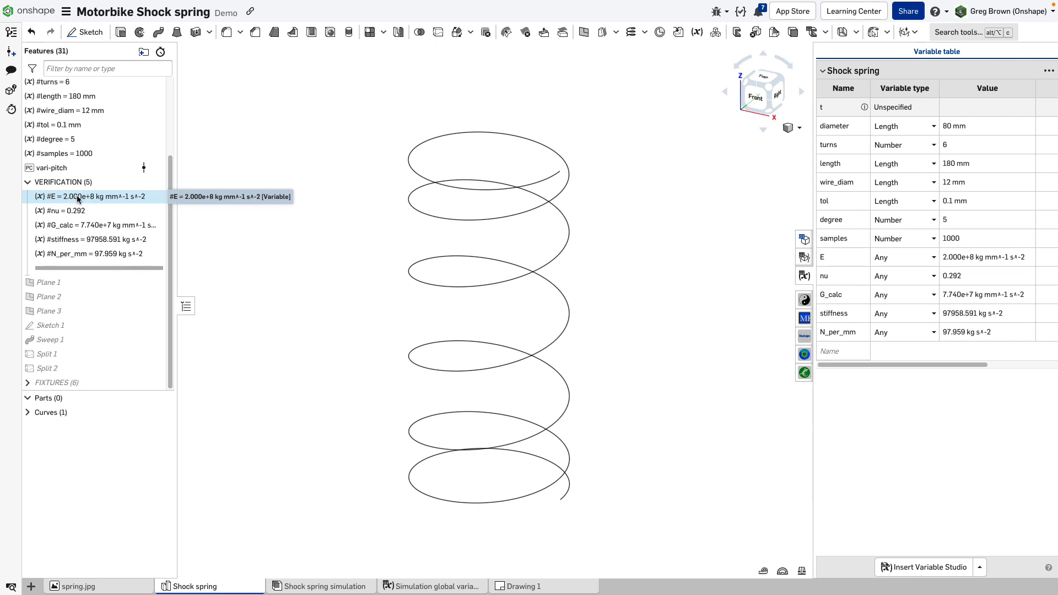
pyautogui.click(88, 225)
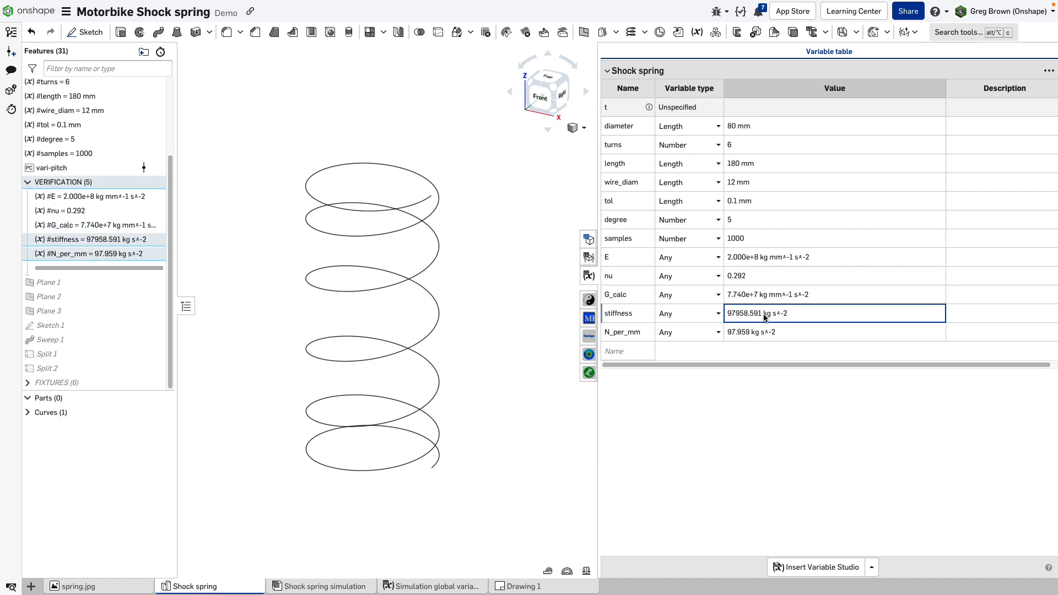
pyautogui.click(834, 313)
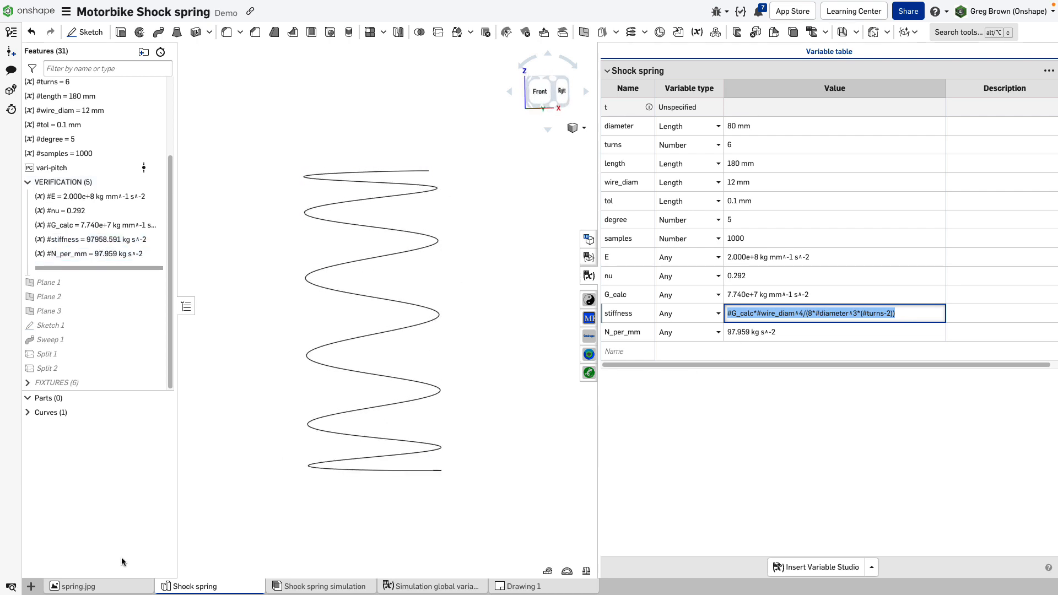
# Show the spring.jpg photo of the real shock spring.
pyautogui.click(78, 586)
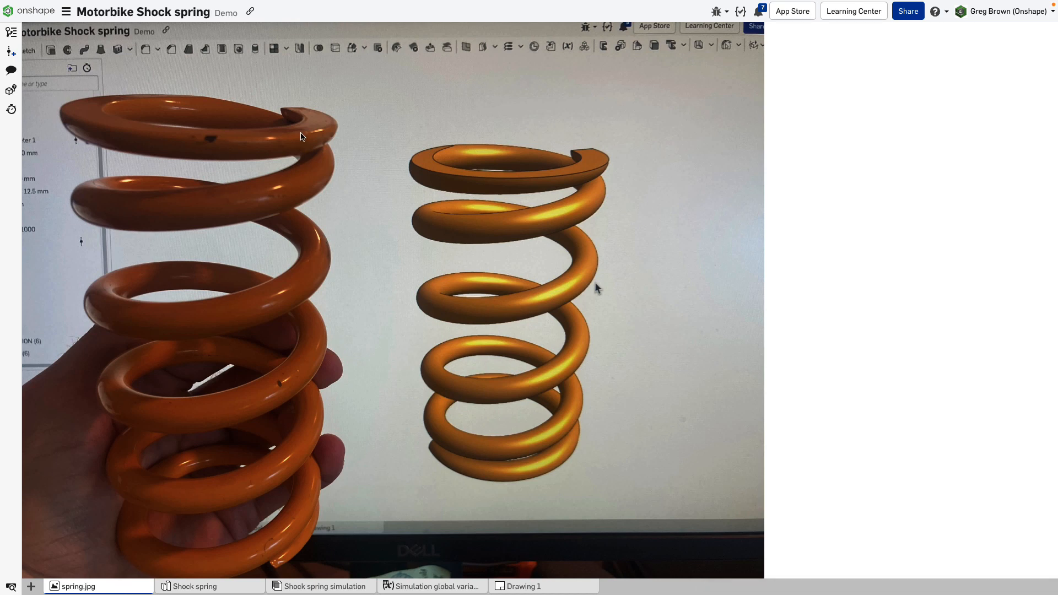
pyautogui.moveTo(284, 125)
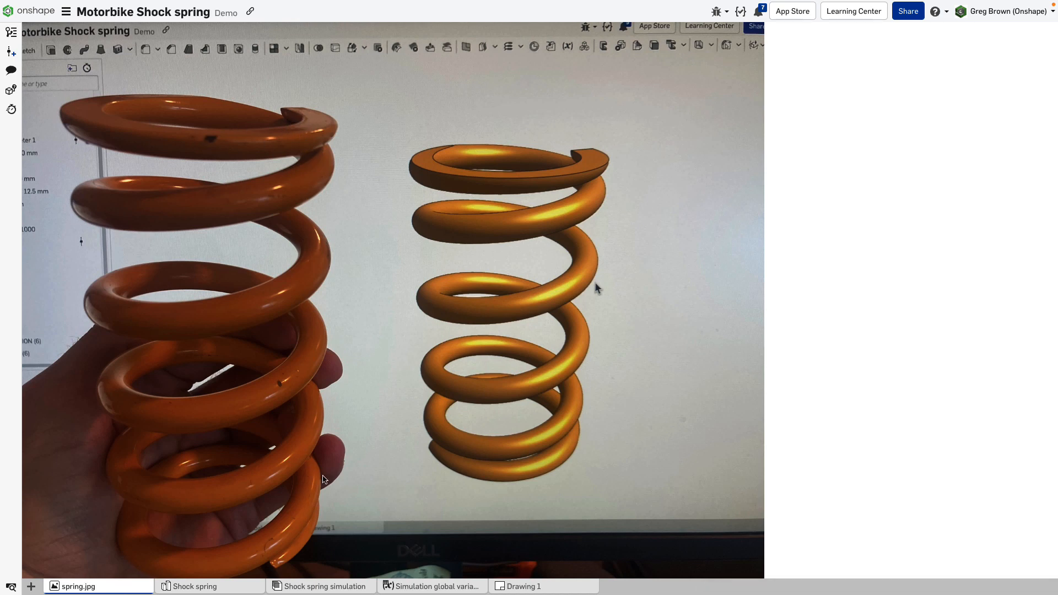
pyautogui.moveTo(293, 174)
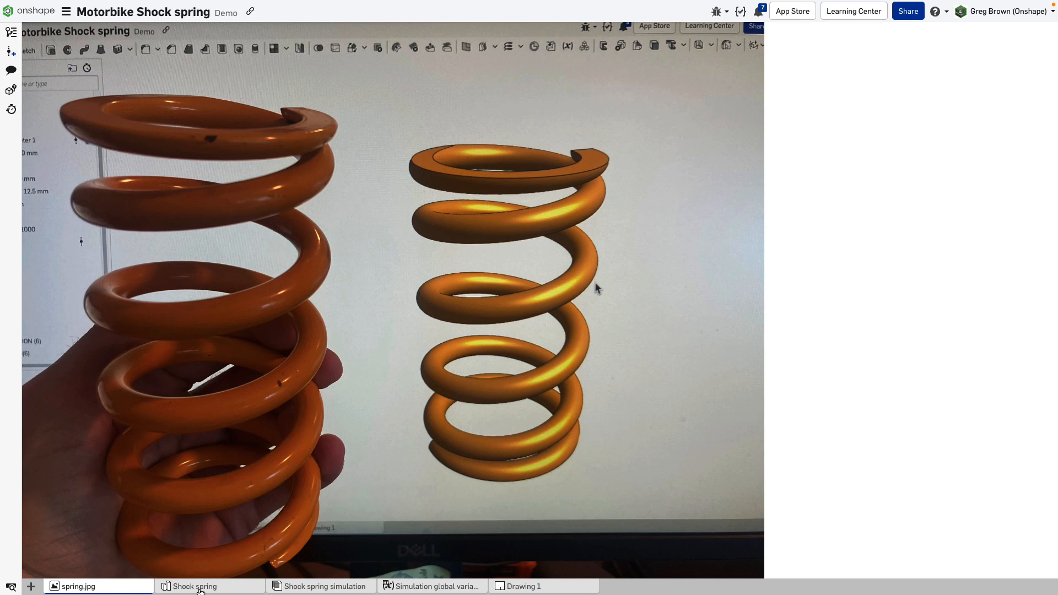
# Add a 'test' variable of type Any beside N_per_mm, valued 98000 kg mm s^-2.
pyautogui.click(194, 585)
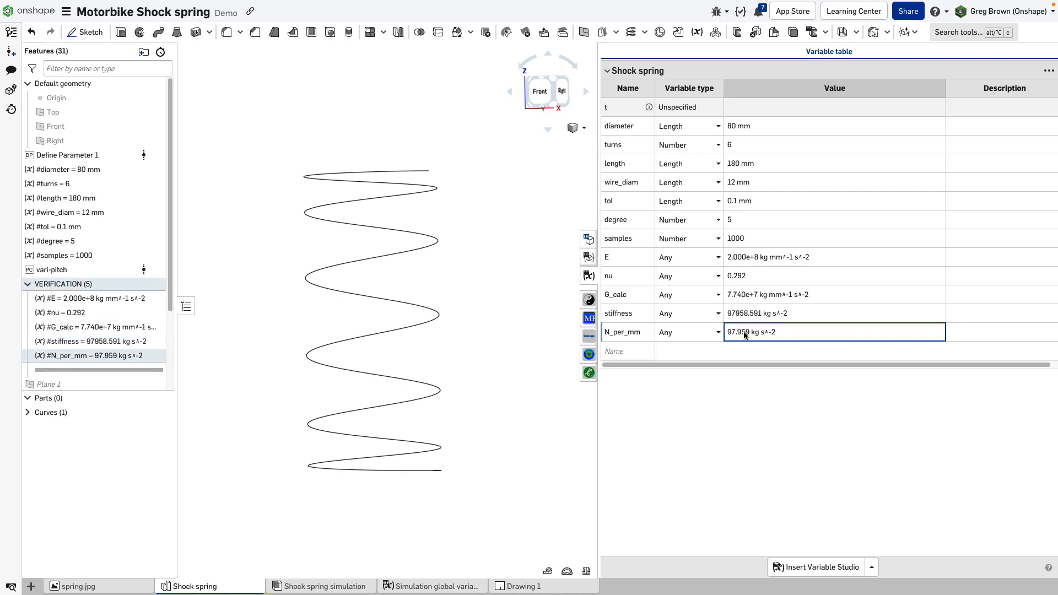
pyautogui.moveTo(762, 338)
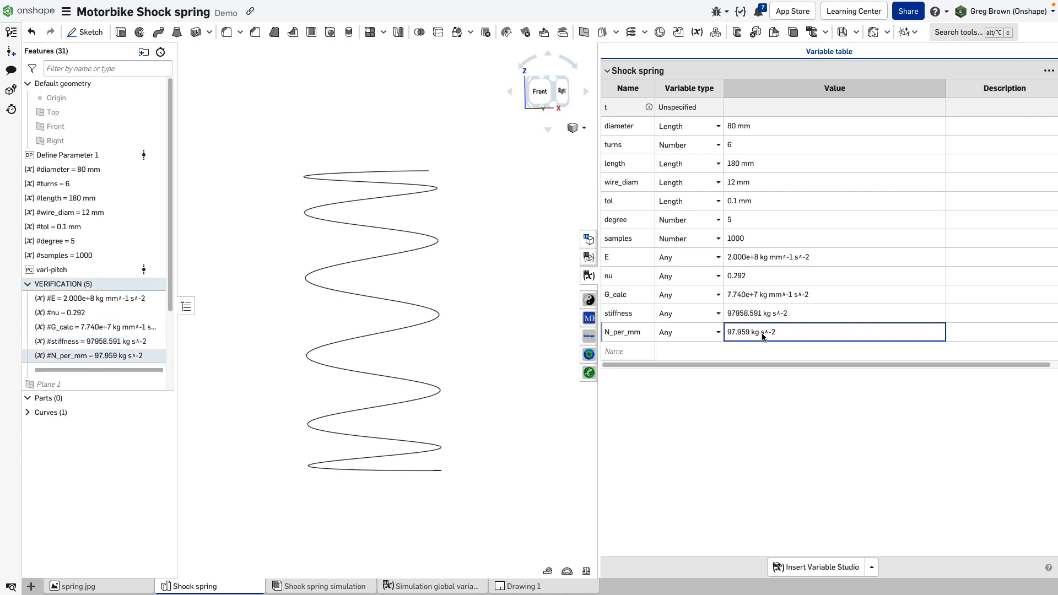
pyautogui.click(627, 332)
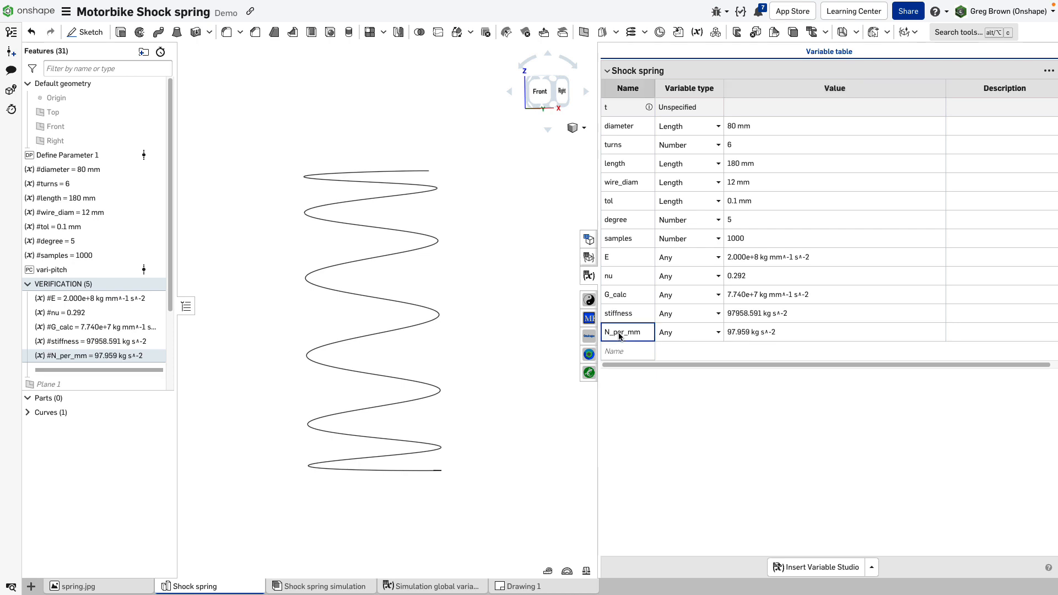
pyautogui.moveTo(631, 337)
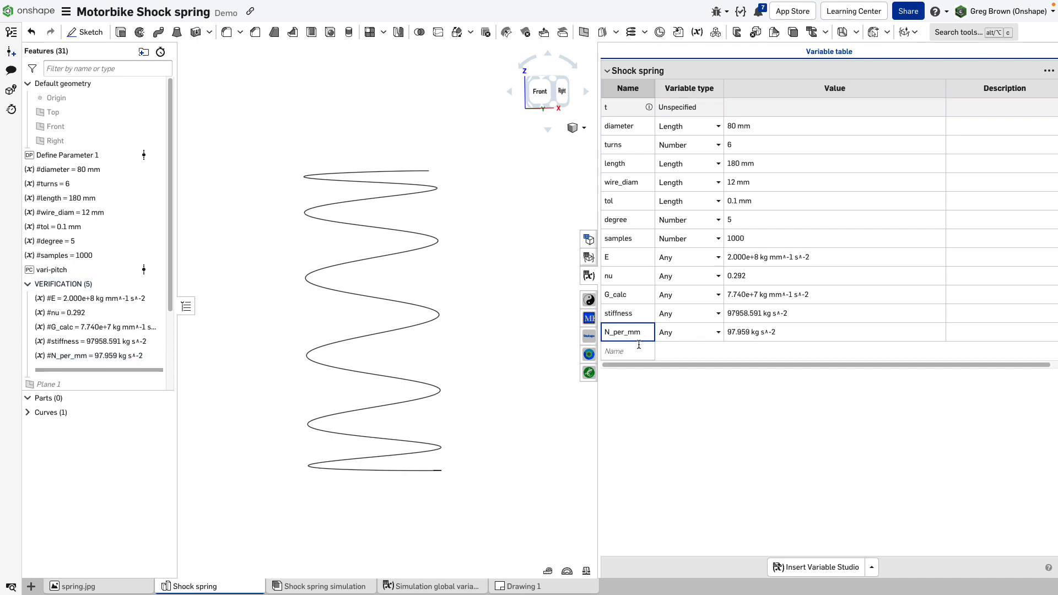
pyautogui.write('test')
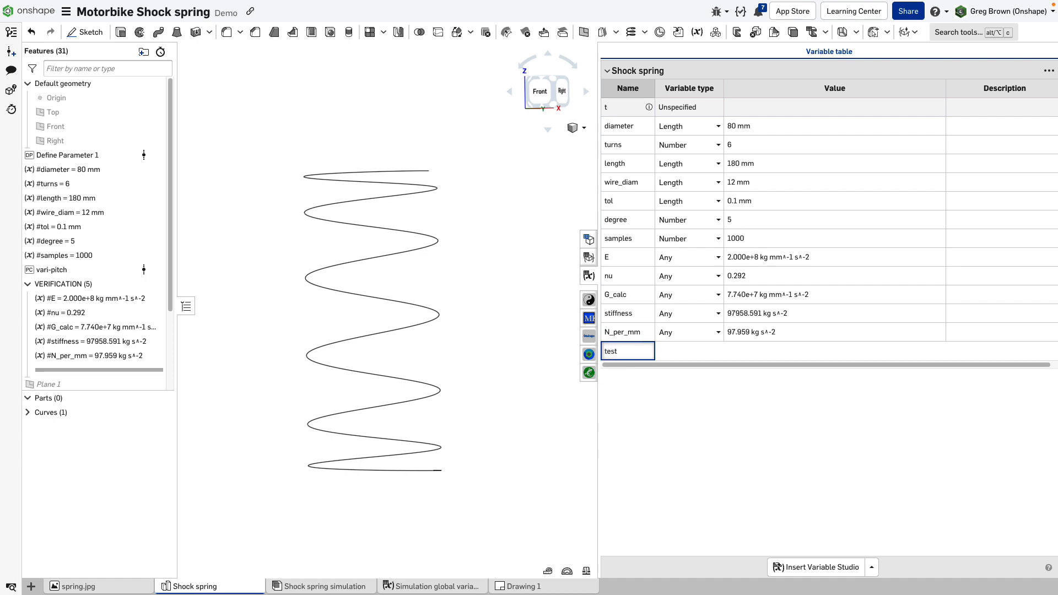
pyautogui.click(688, 351)
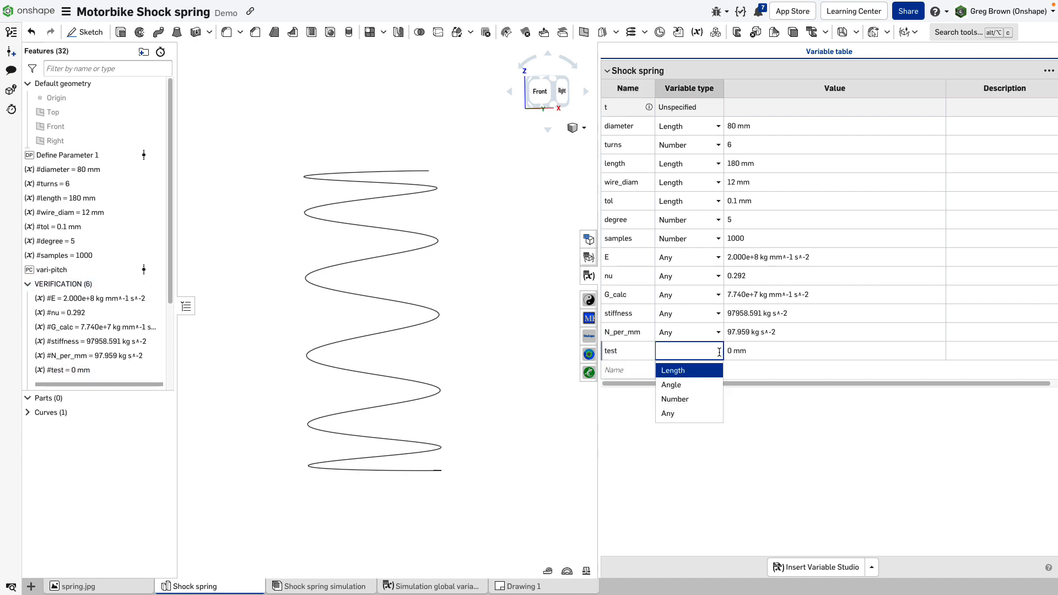
pyautogui.click(668, 413)
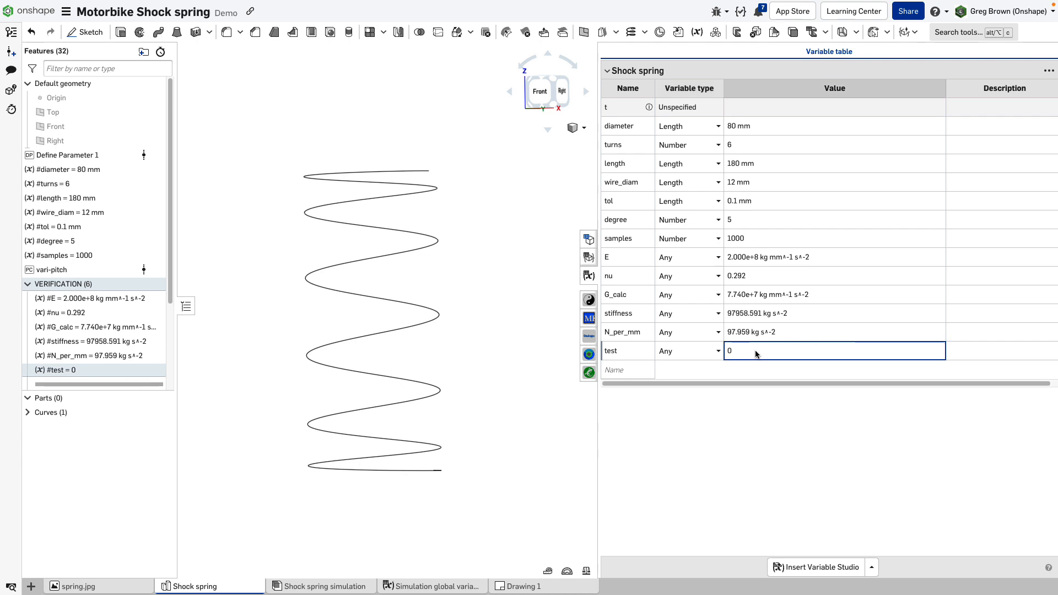
pyautogui.write('98000 kg mm s^-2')
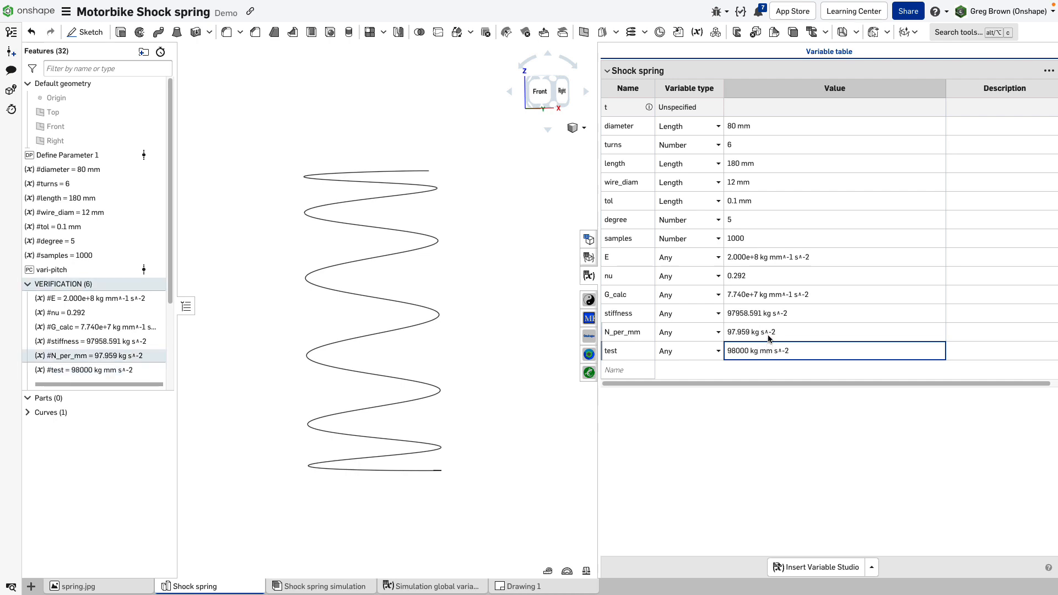
pyautogui.moveTo(756, 339)
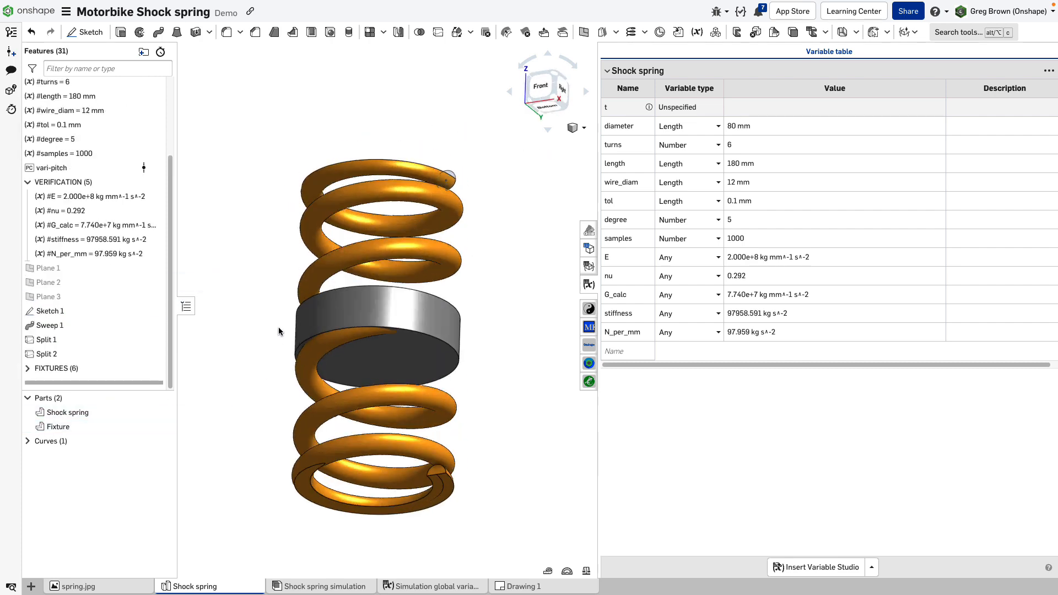
# Roll the feature list forward to restore the full swept spring with its fixture.
pyautogui.click(67, 412)
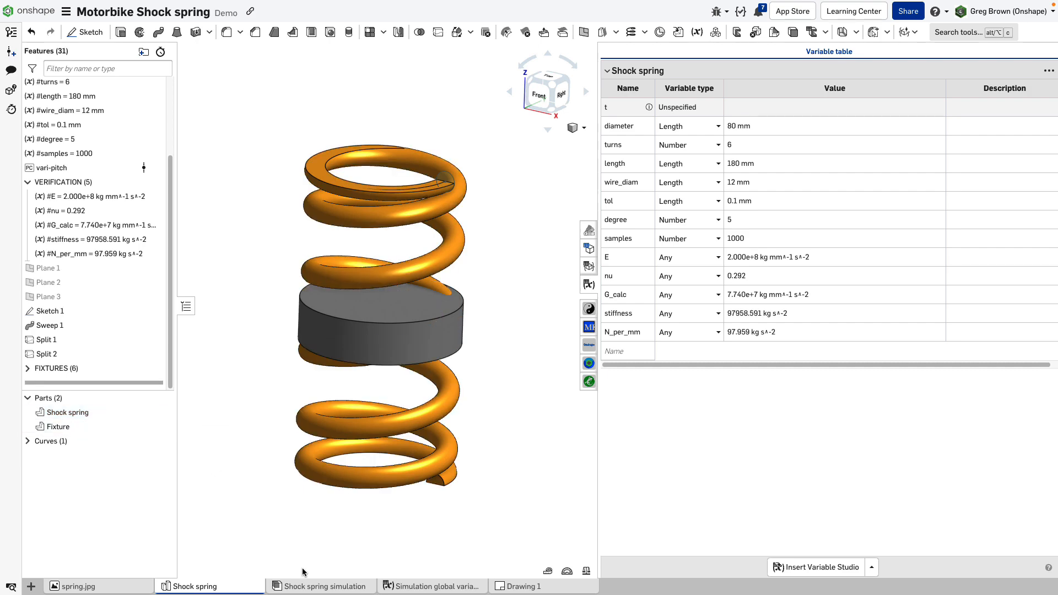
# In the Shock spring simulation assembly, review the Fastened 1 mate and close it unchanged.
pyautogui.click(321, 585)
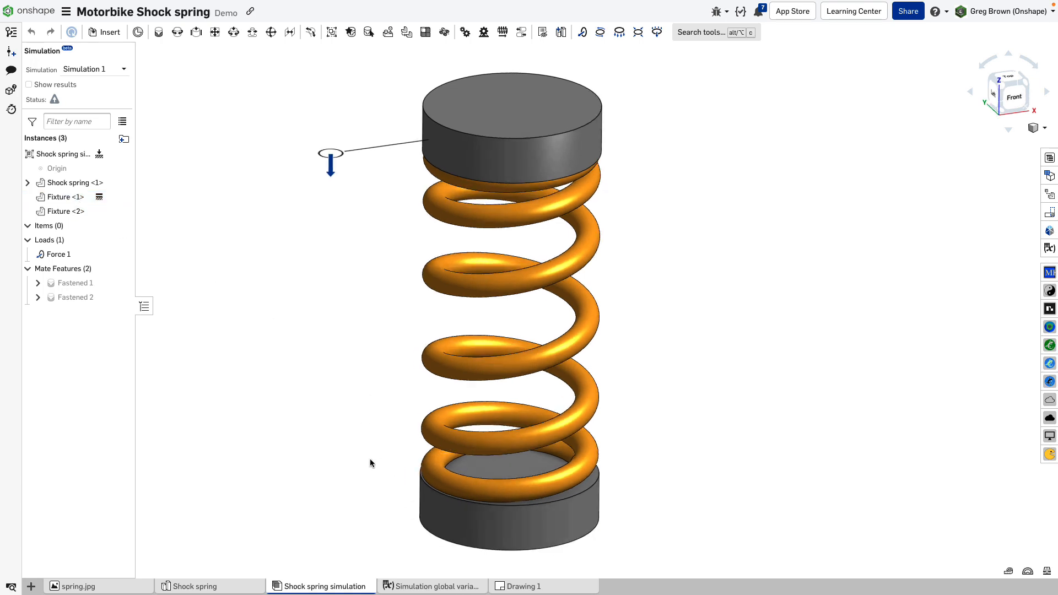
pyautogui.rightClick(61, 196)
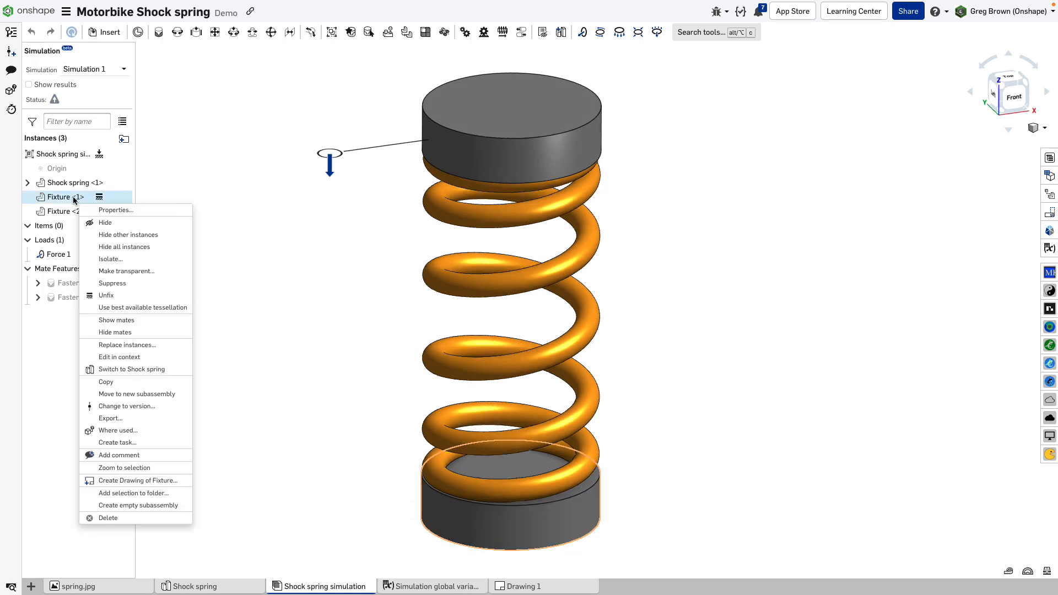
pyautogui.click(211, 248)
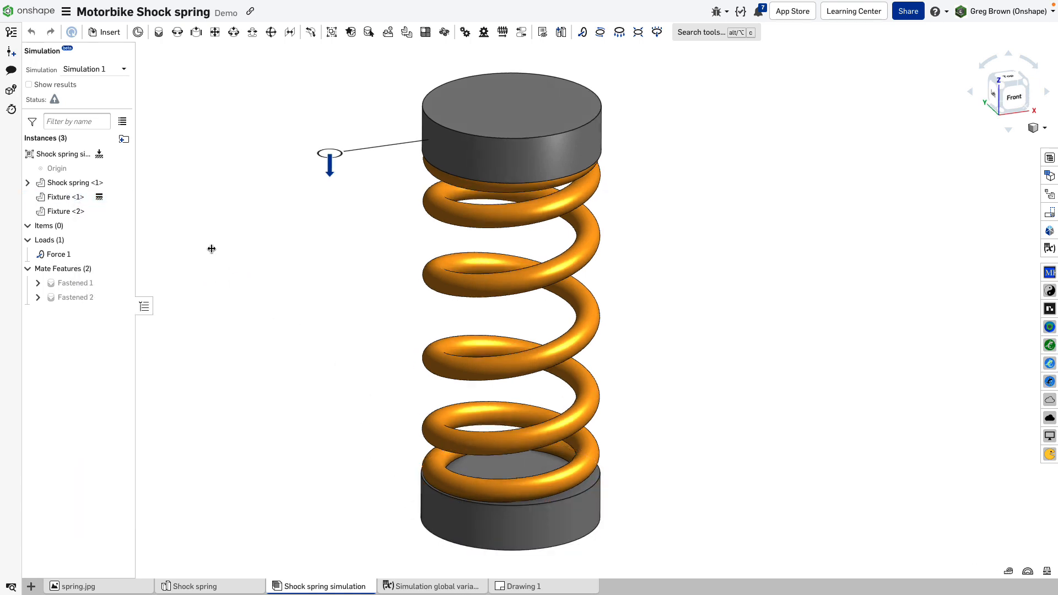
pyautogui.moveTo(65, 196)
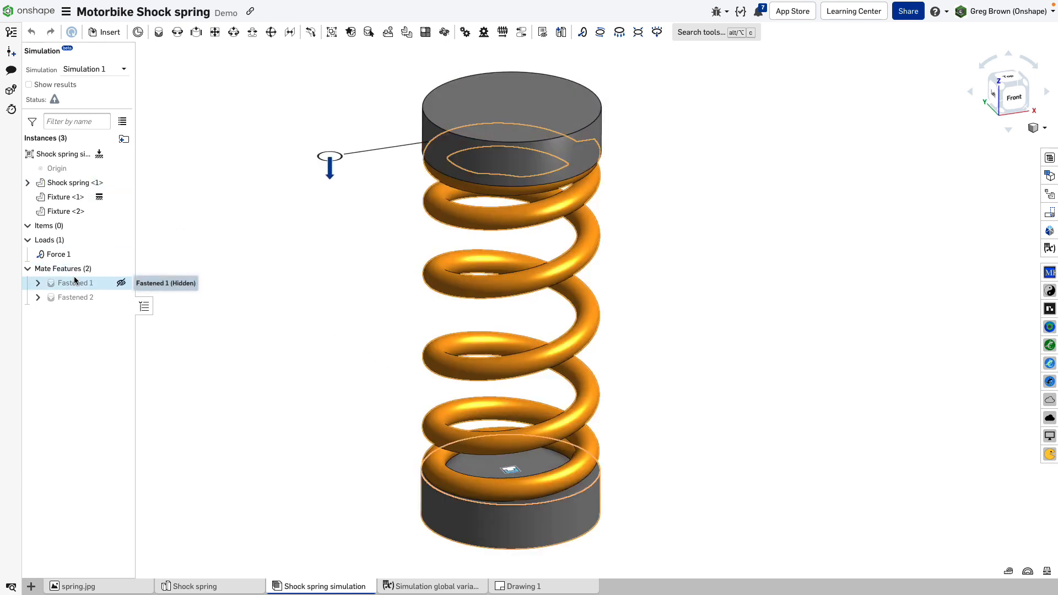
pyautogui.doubleClick(76, 284)
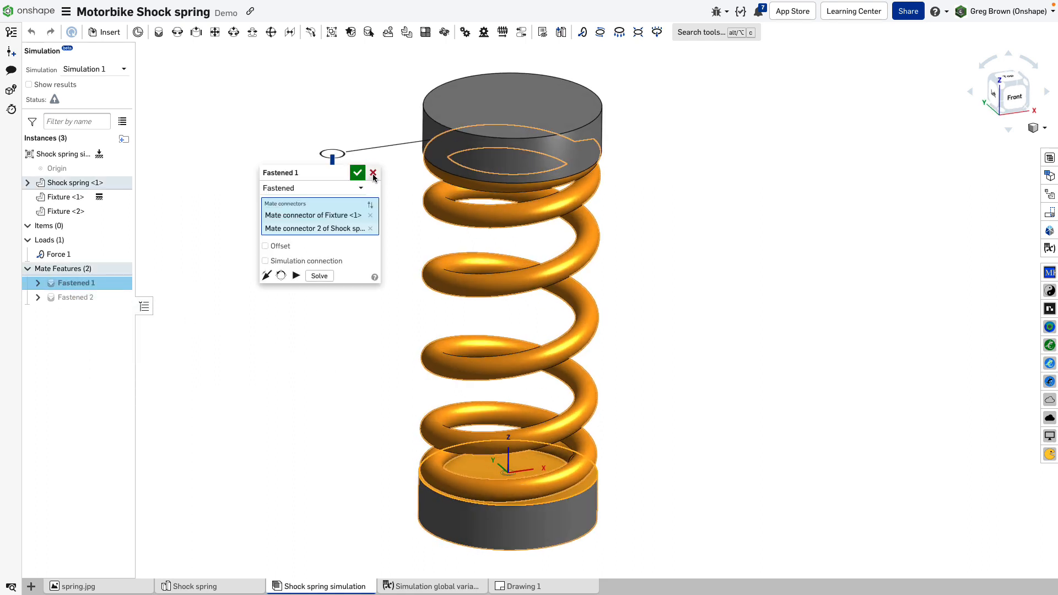
pyautogui.click(357, 173)
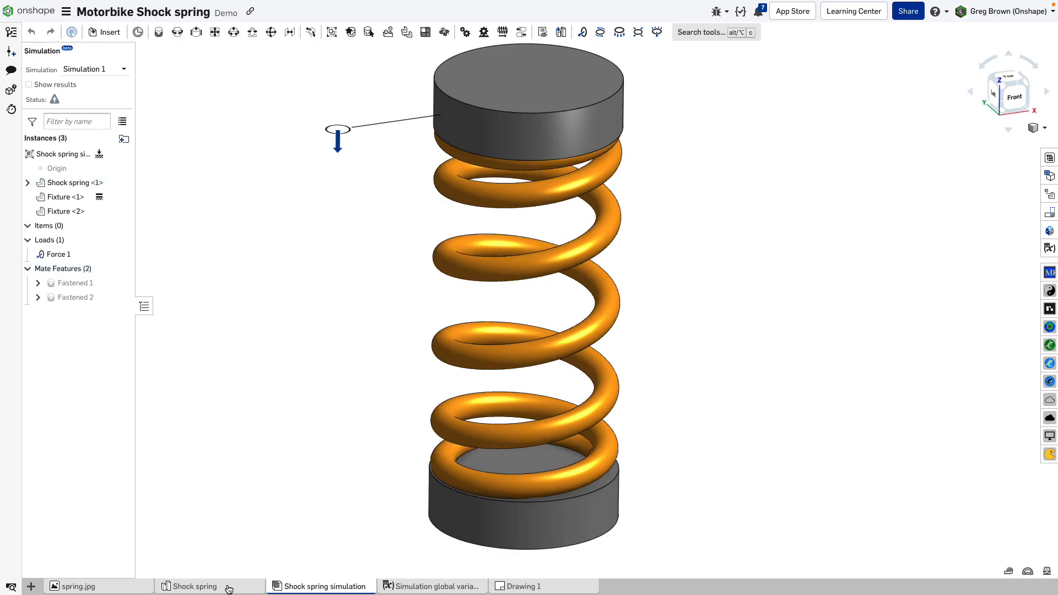
pyautogui.click(194, 586)
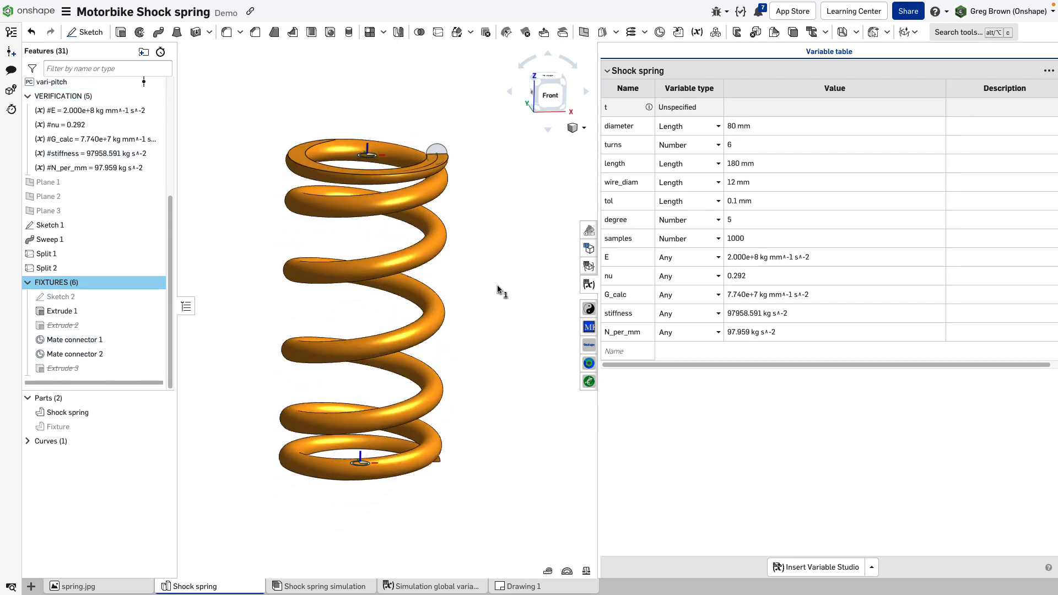
pyautogui.click(321, 585)
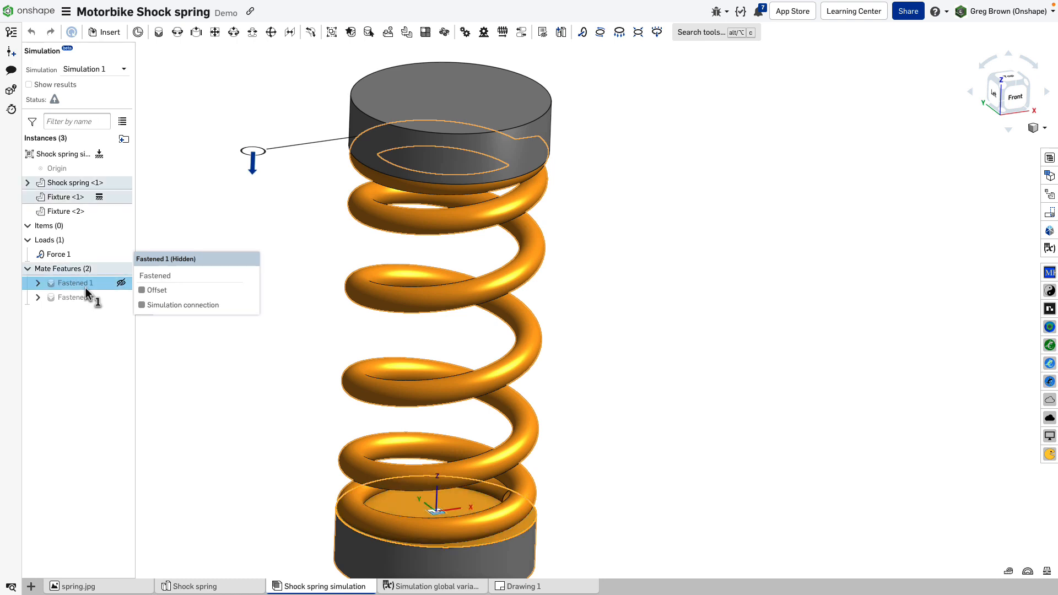
pyautogui.click(65, 212)
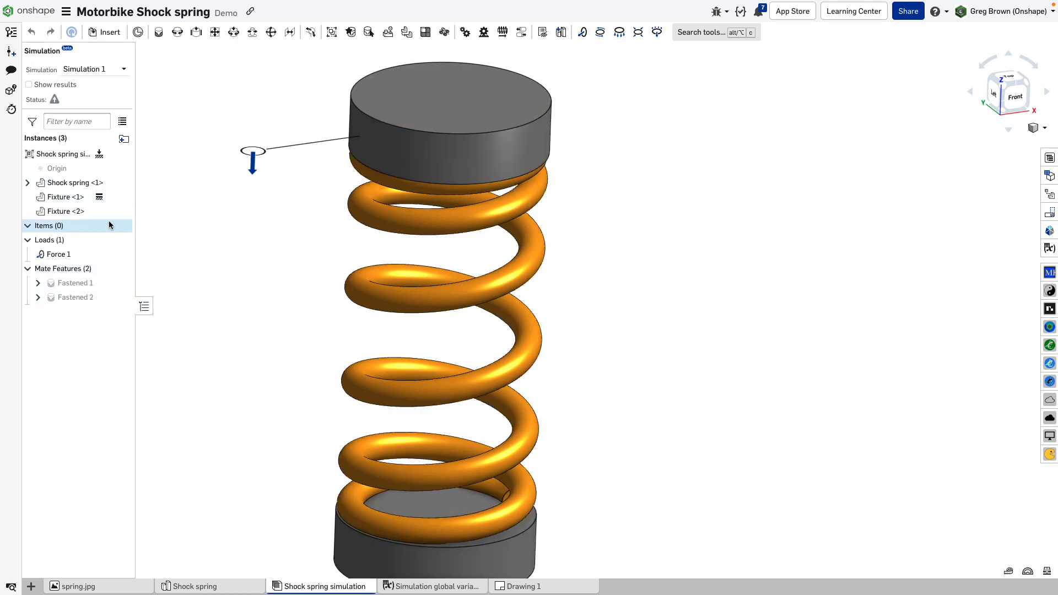
pyautogui.click(65, 197)
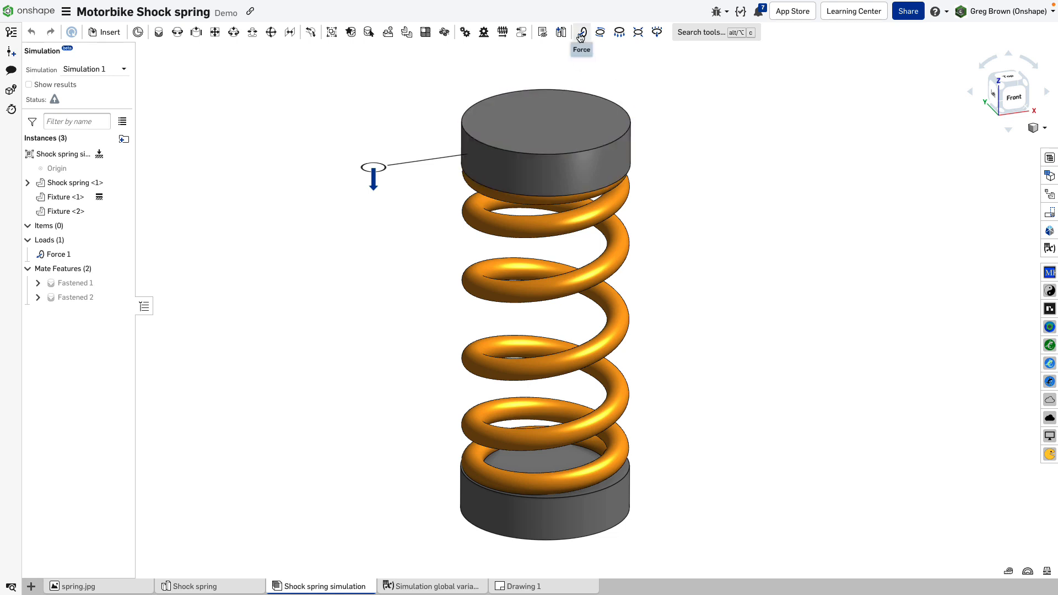
pyautogui.moveTo(581, 32)
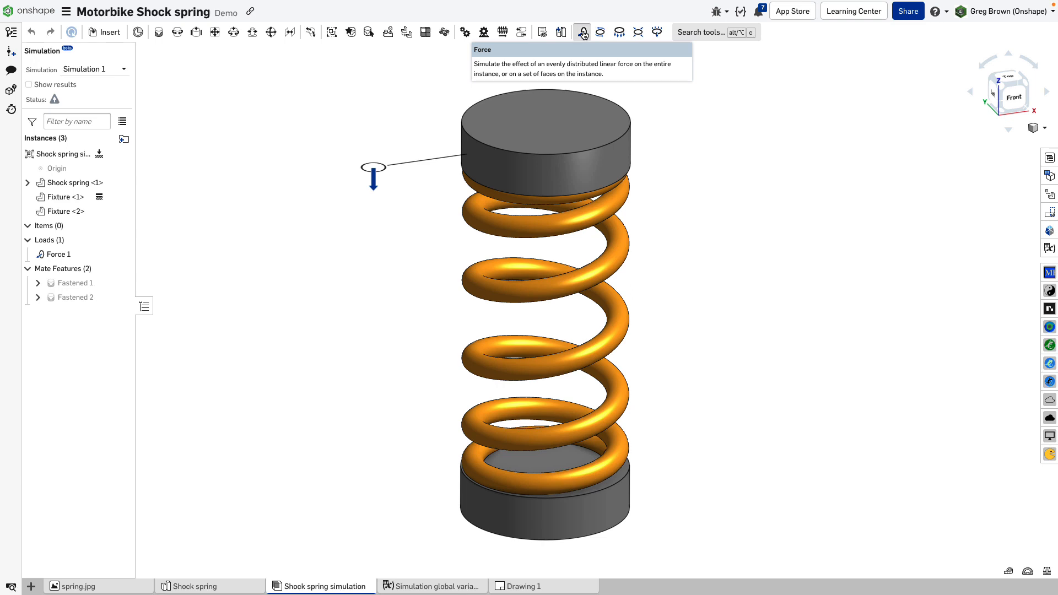
pyautogui.click(580, 32)
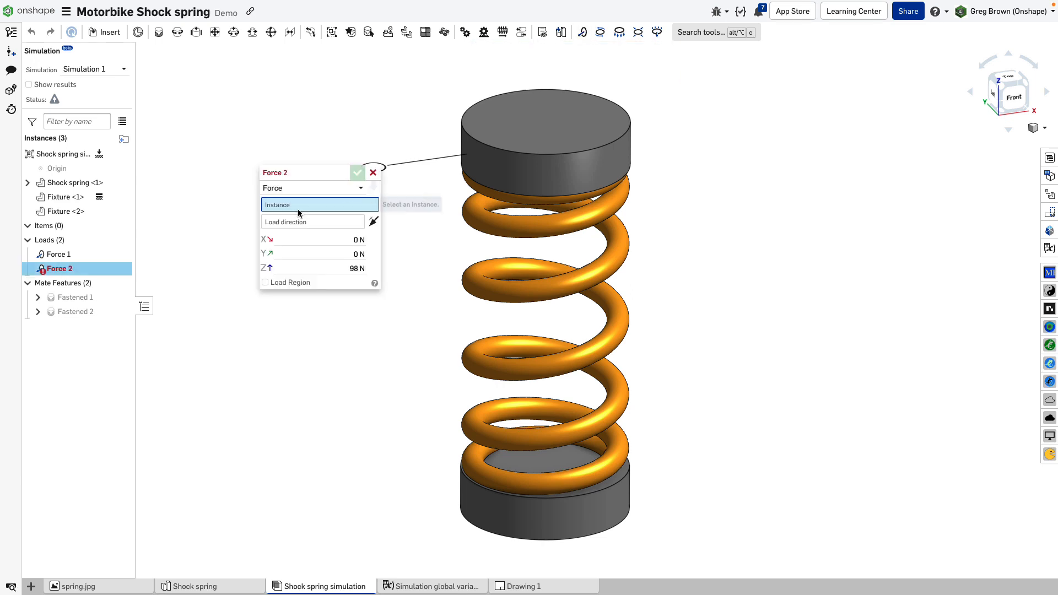
pyautogui.click(541, 125)
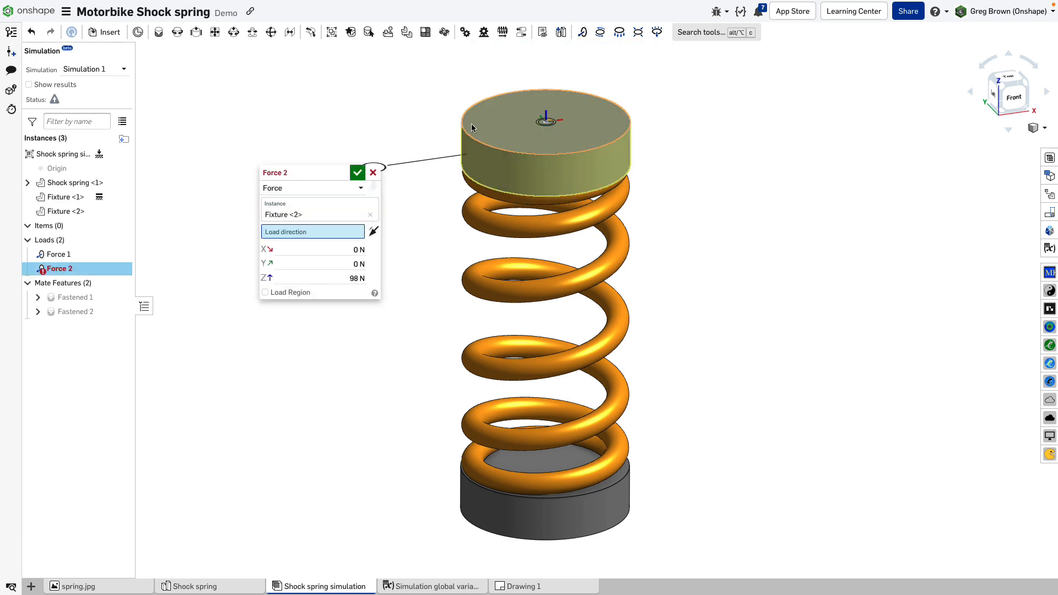
pyautogui.moveTo(336, 240)
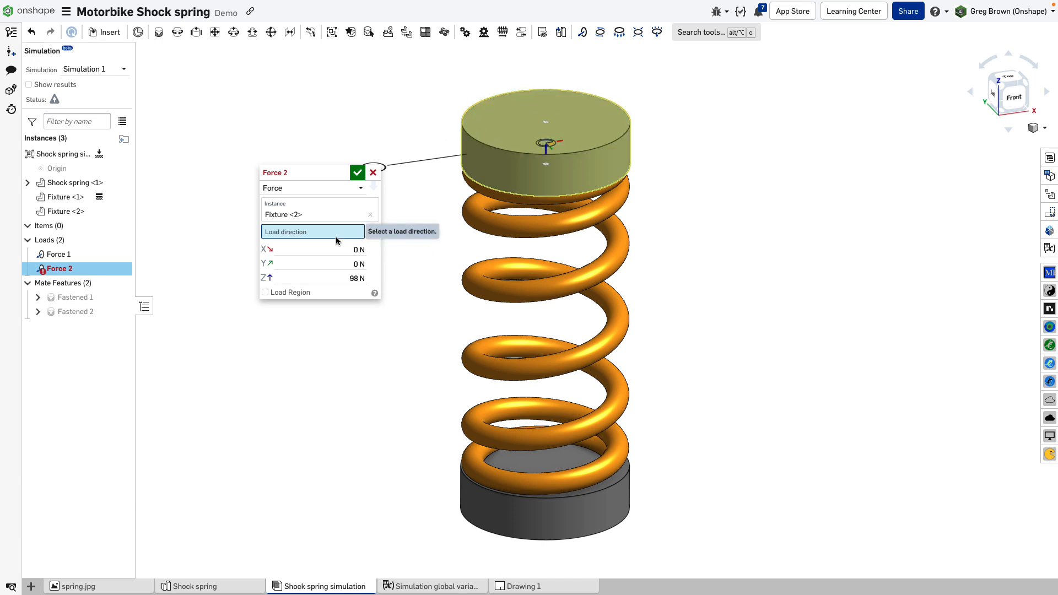
pyautogui.click(545, 142)
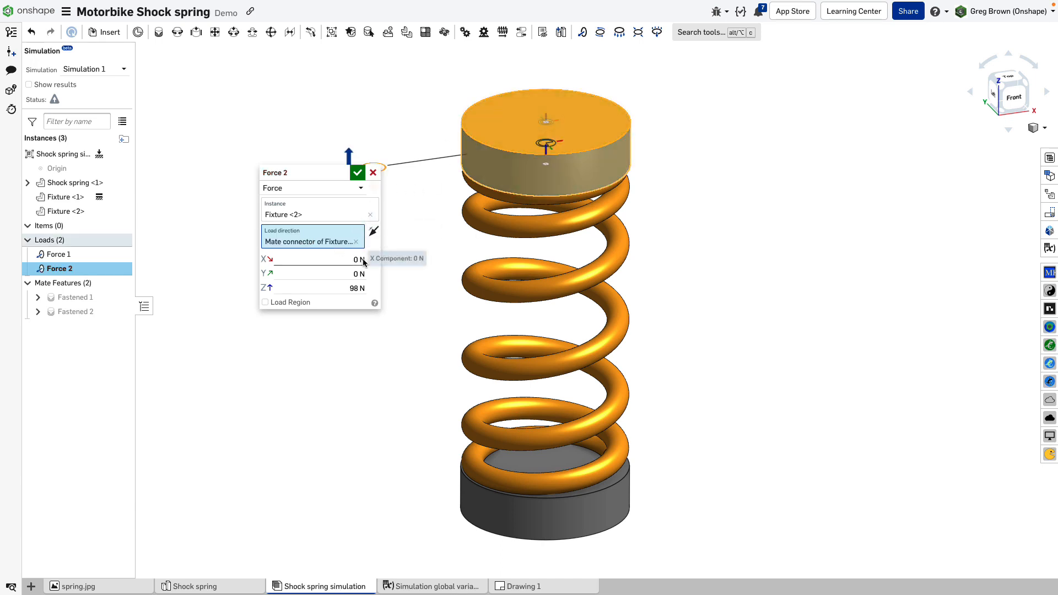
pyautogui.moveTo(276, 172); pyautogui.dragTo(386, 133)
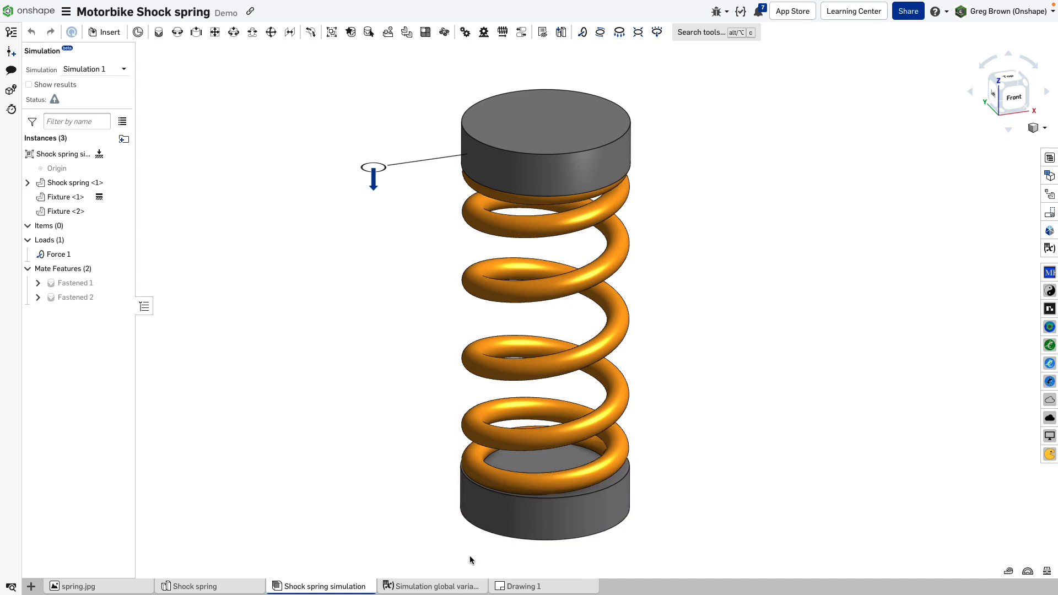
pyautogui.click(432, 586)
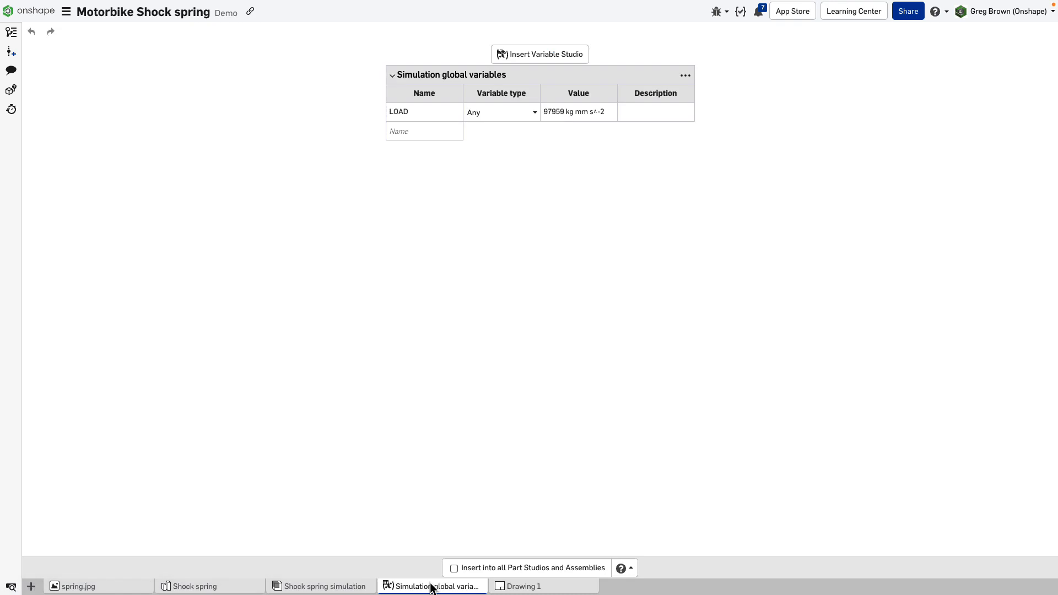
pyautogui.moveTo(539, 54)
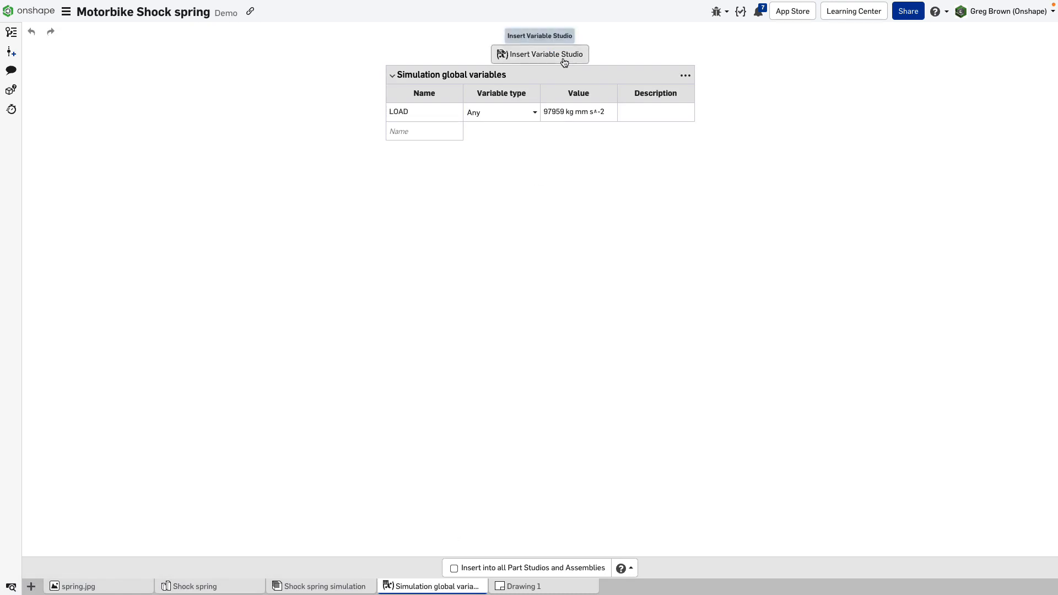
pyautogui.moveTo(398, 117)
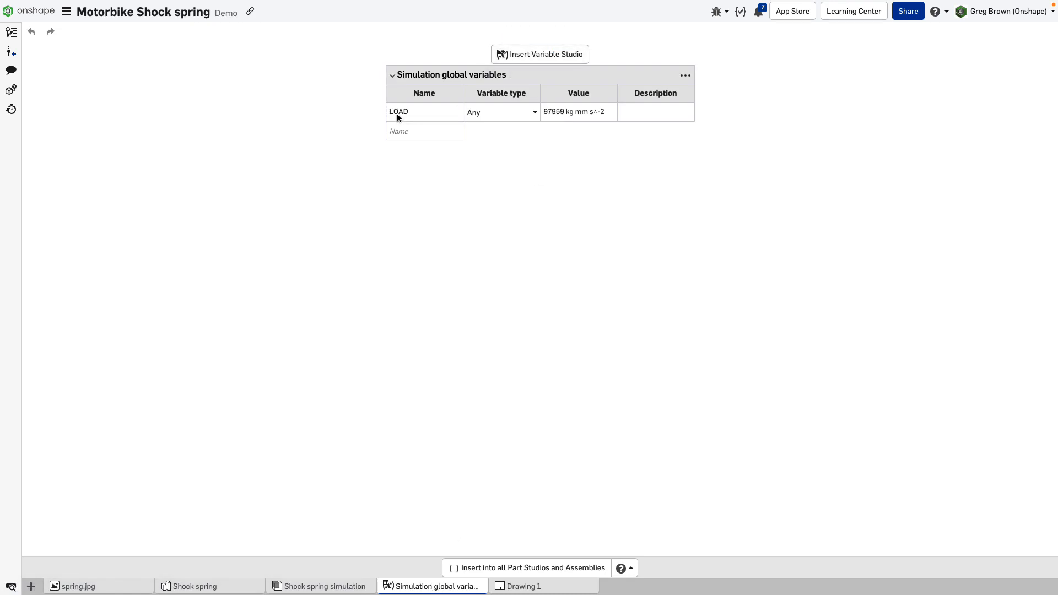
pyautogui.click(576, 113)
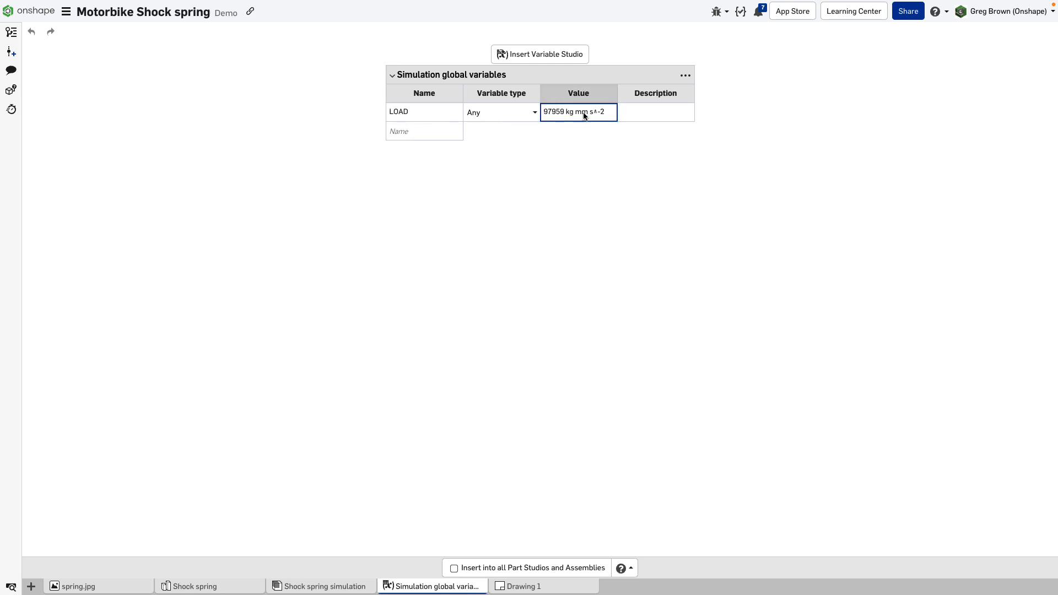
pyautogui.moveTo(424, 521)
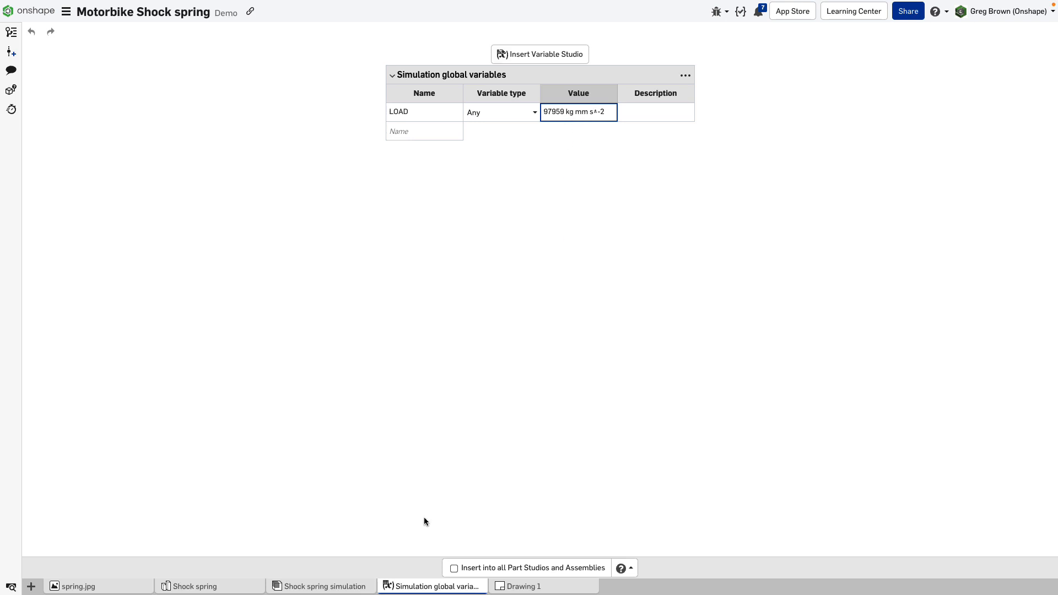
pyautogui.click(324, 585)
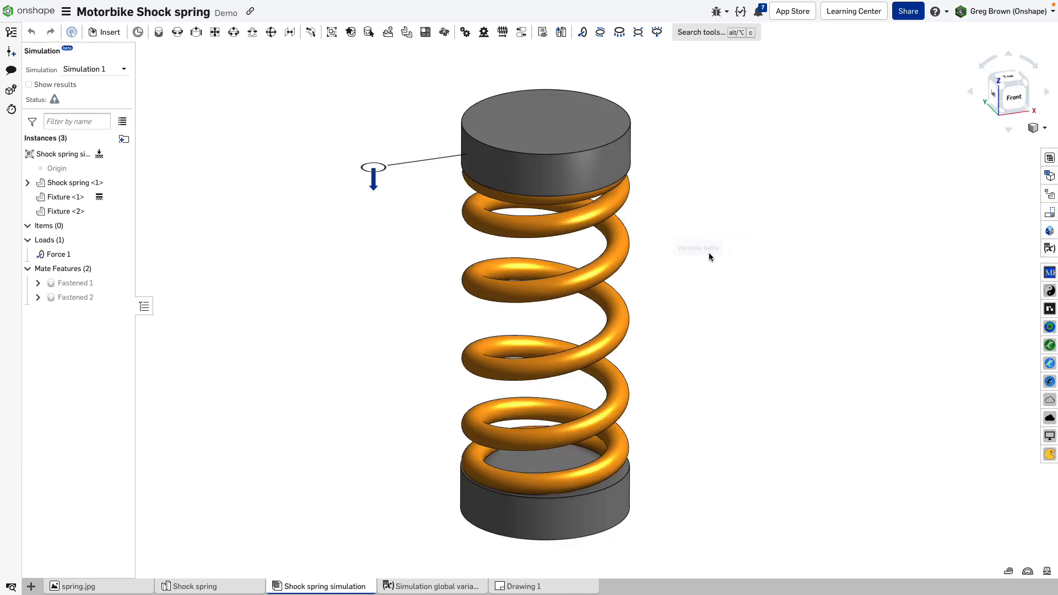
pyautogui.moveTo(418, 241)
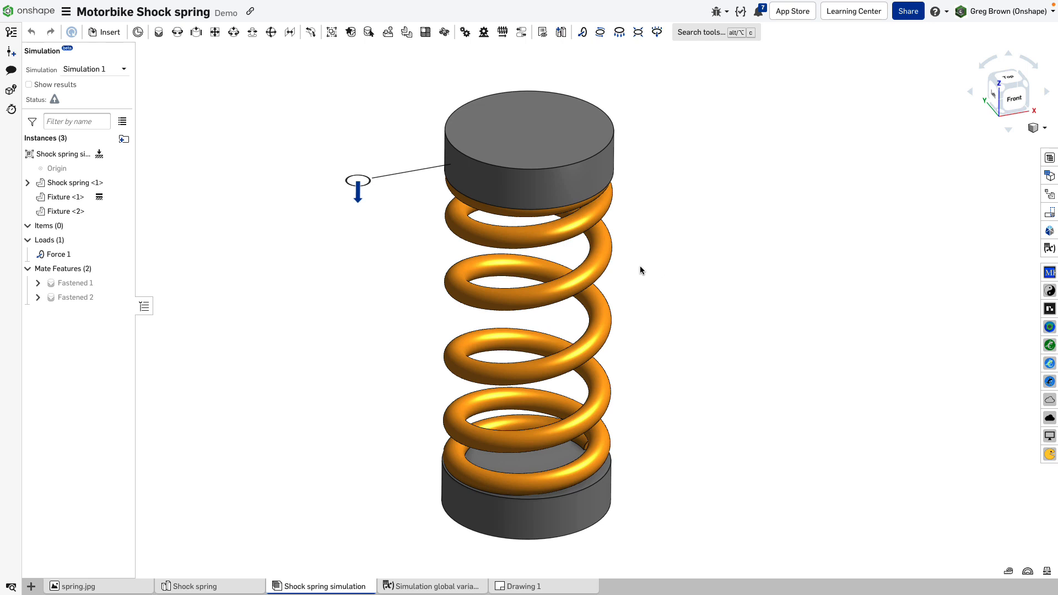
# Review Force 1 (98 N along Z on Fixture 2) beside the LOAD variable table, then cancel it.
pyautogui.click(56, 254)
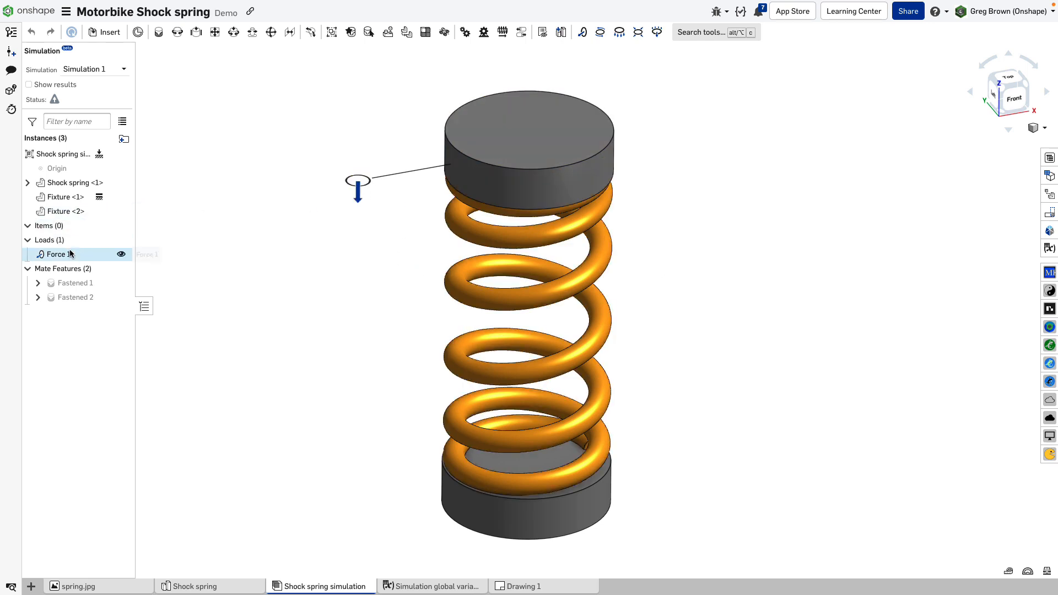
pyautogui.rightClick(56, 254)
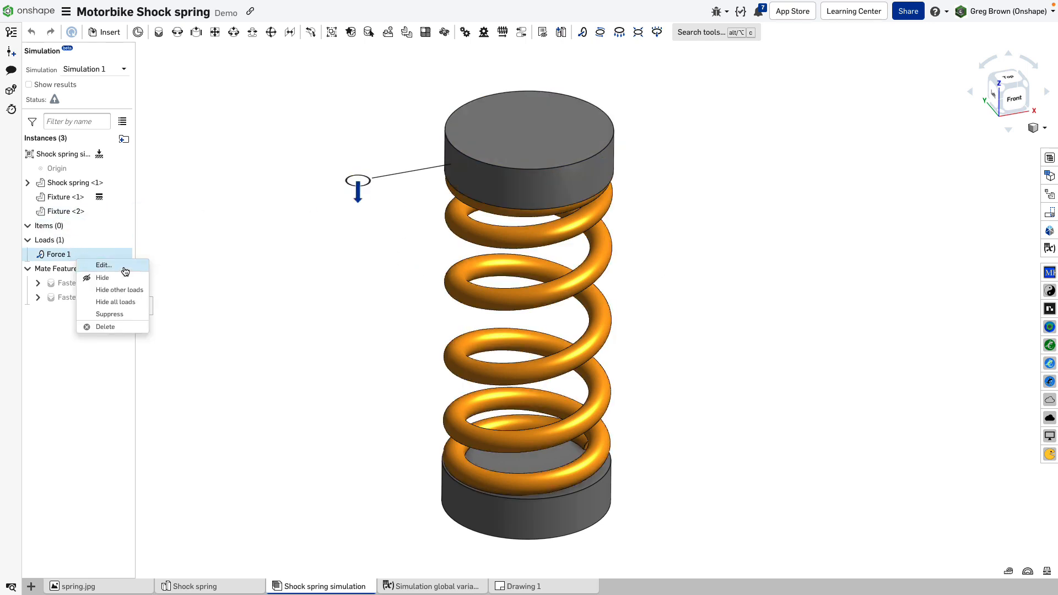
pyautogui.click(104, 265)
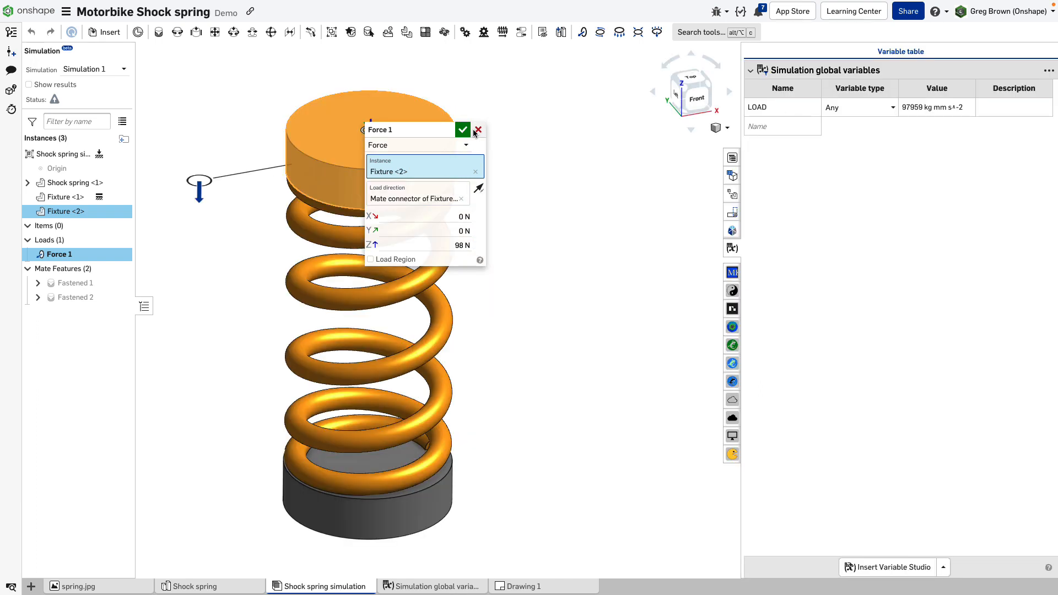
pyautogui.click(461, 130)
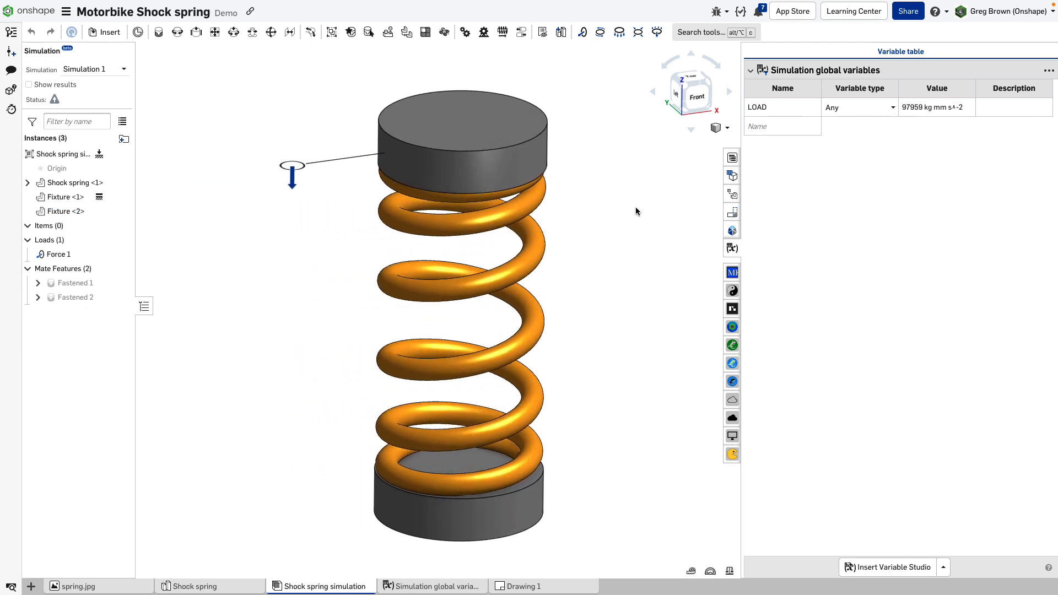
pyautogui.moveTo(732, 248)
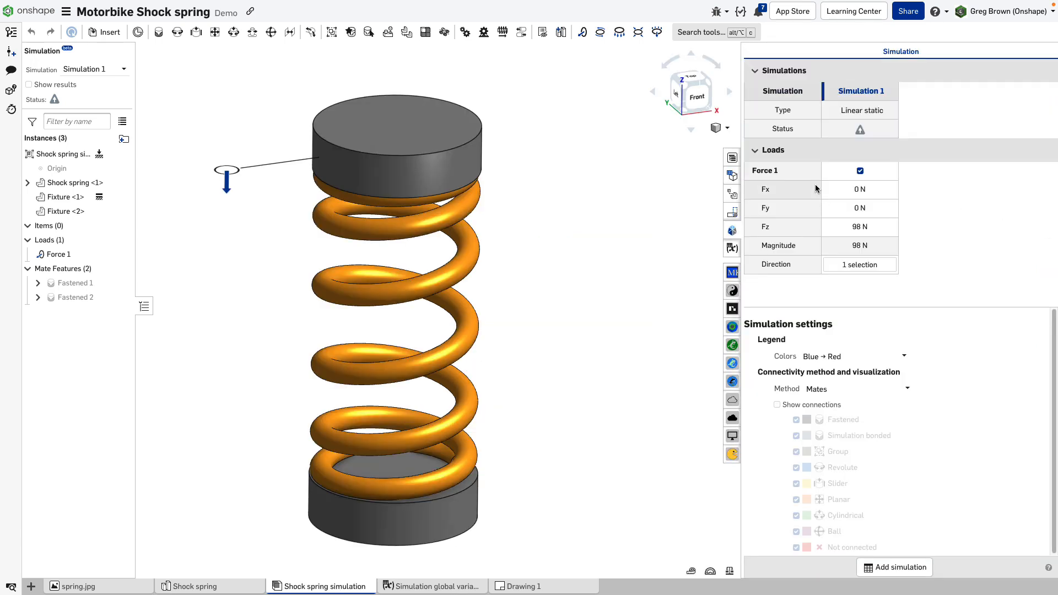
pyautogui.moveTo(869, 116)
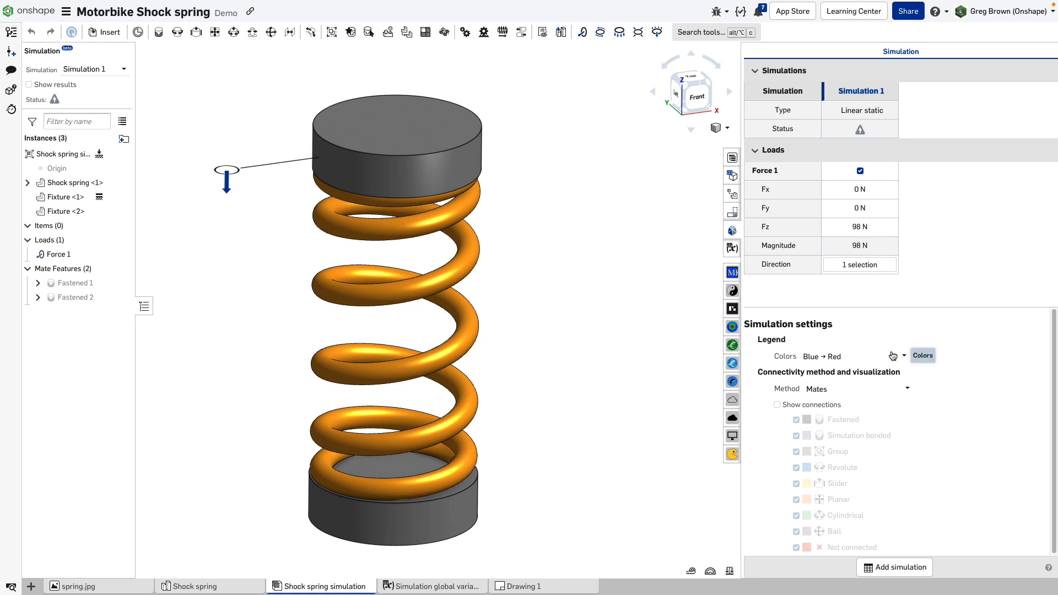
pyautogui.moveTo(814, 370)
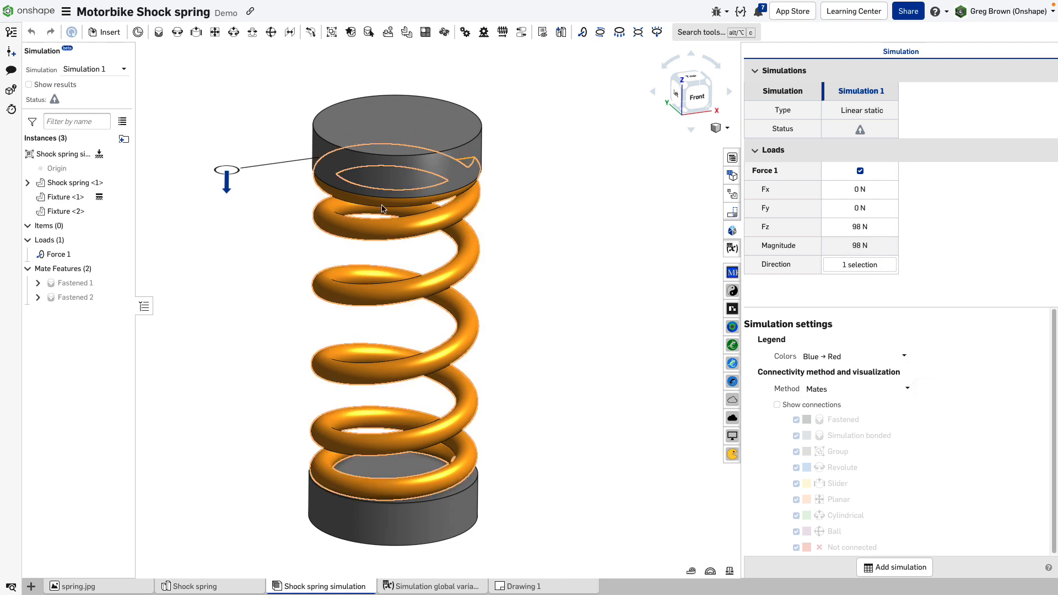
# Keep the Blue → Red legend colour scheme and list the connectivity method choices.
pyautogui.click(853, 356)
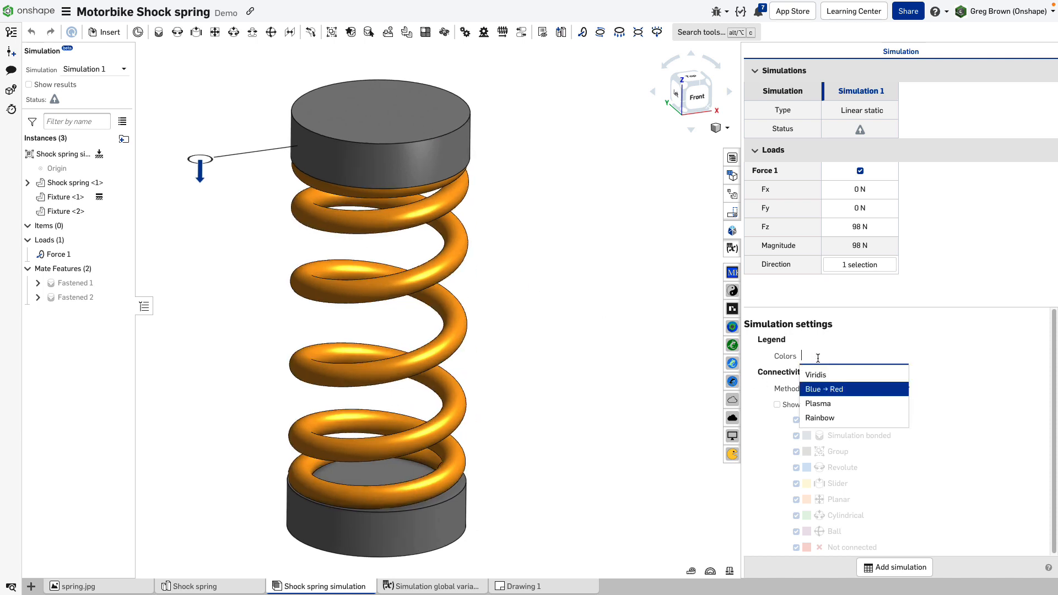
pyautogui.click(824, 389)
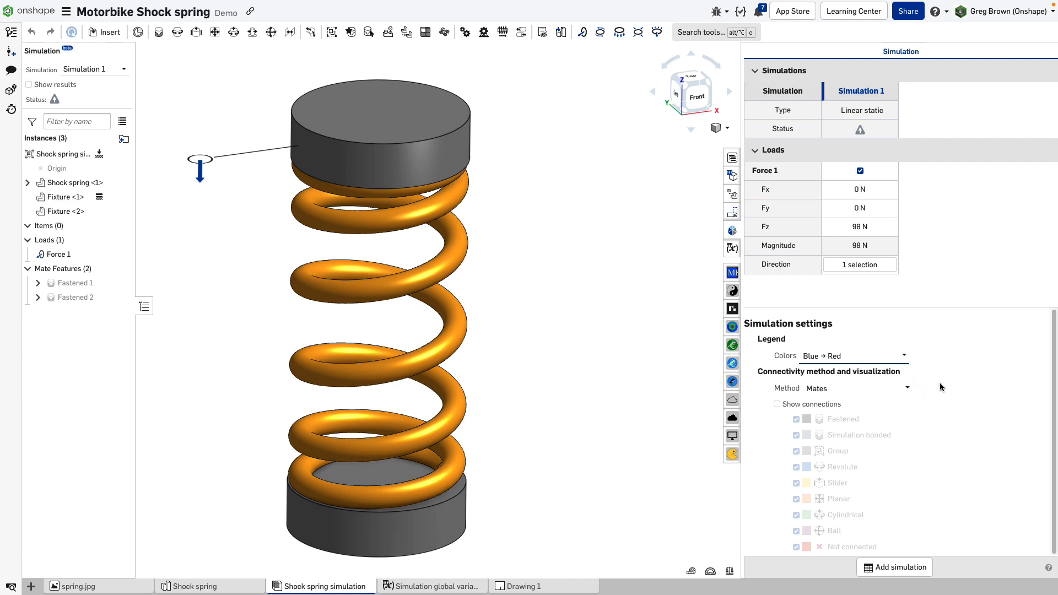
pyautogui.moveTo(936, 374)
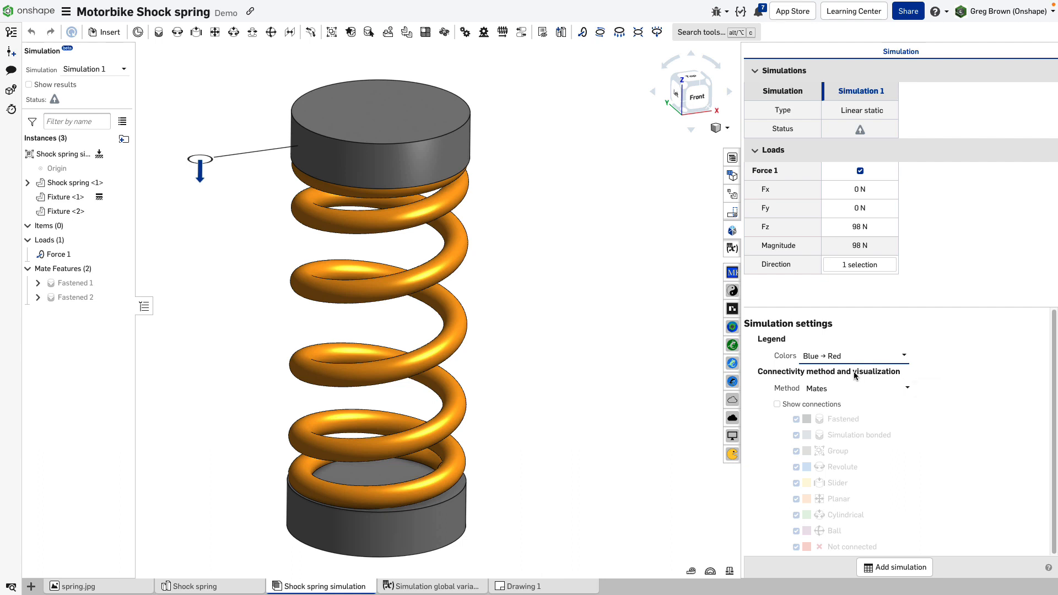
pyautogui.moveTo(821, 392)
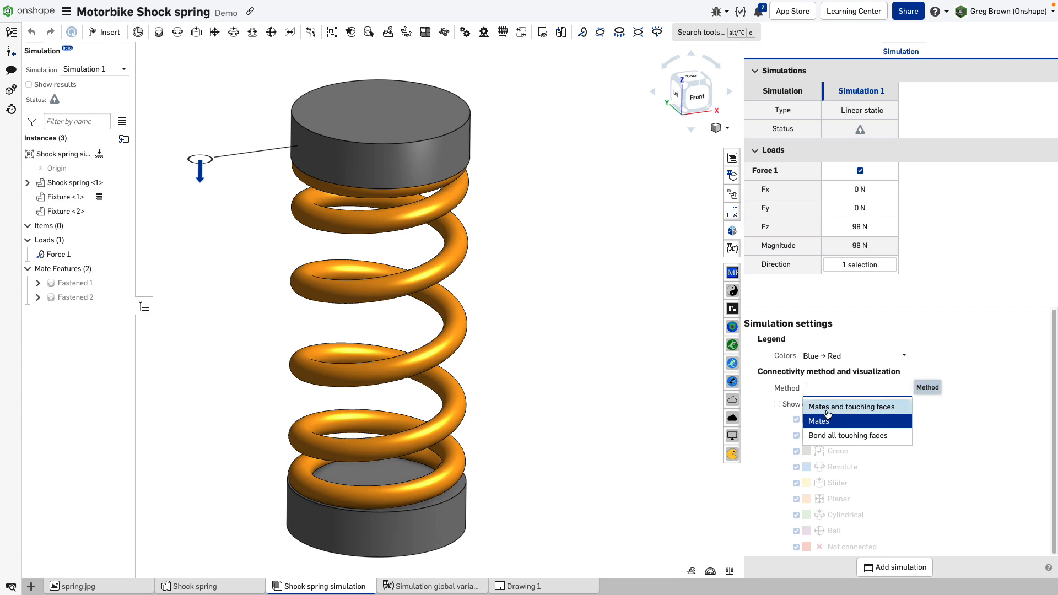
pyautogui.click(819, 419)
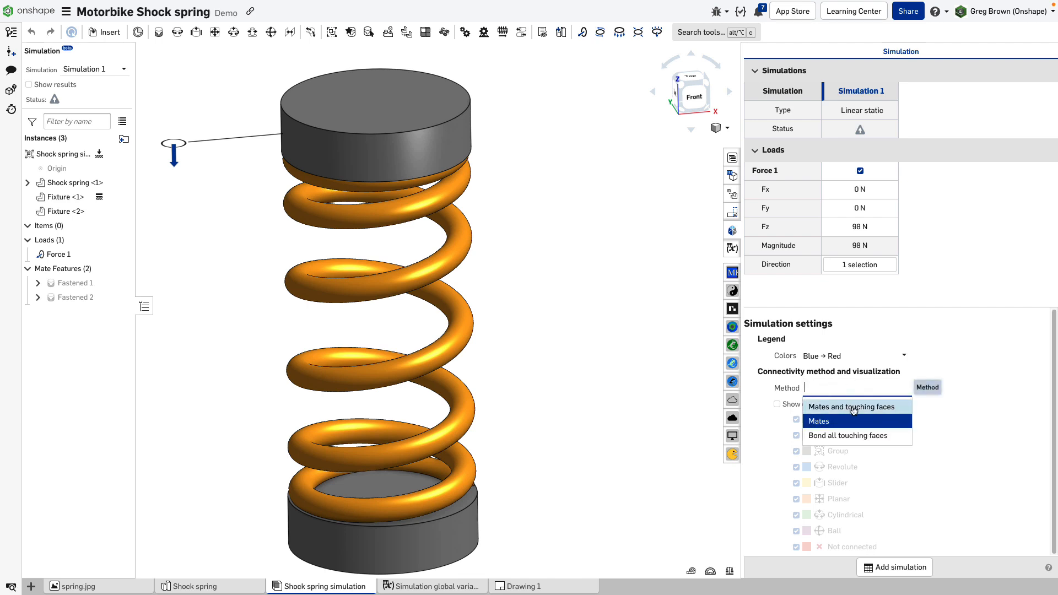
pyautogui.moveTo(852, 407)
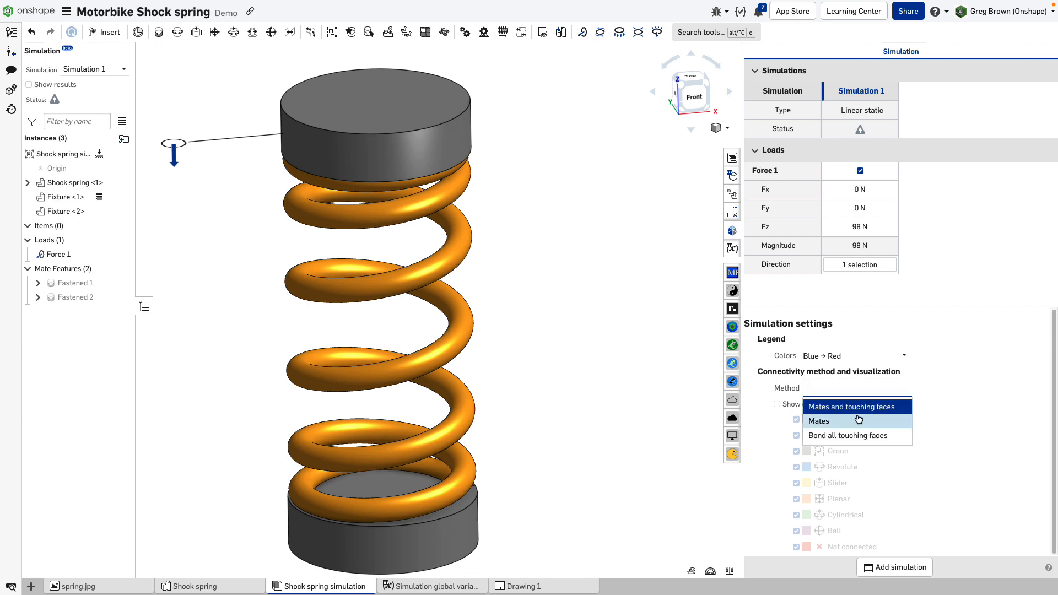
# Keep Mates as the method, preview the spring–fixture connections, then hide them.
pyautogui.click(819, 420)
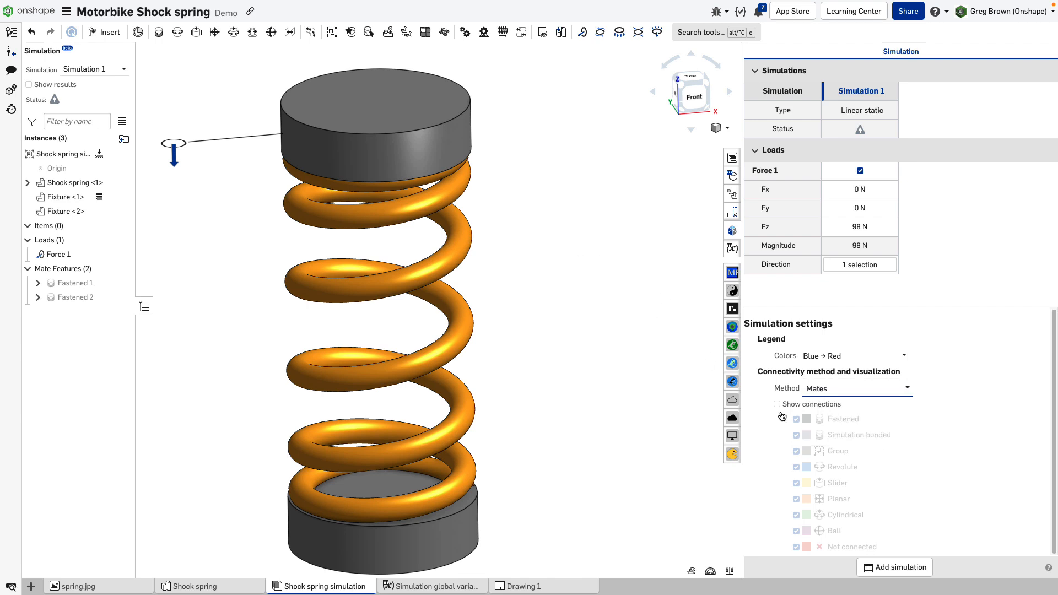
pyautogui.click(777, 404)
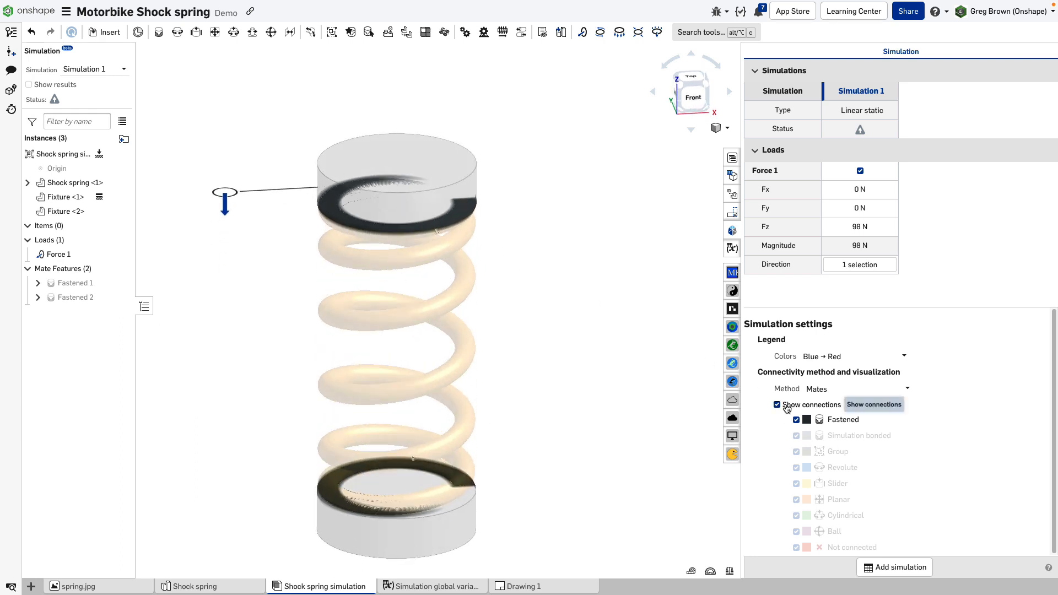
pyautogui.click(777, 404)
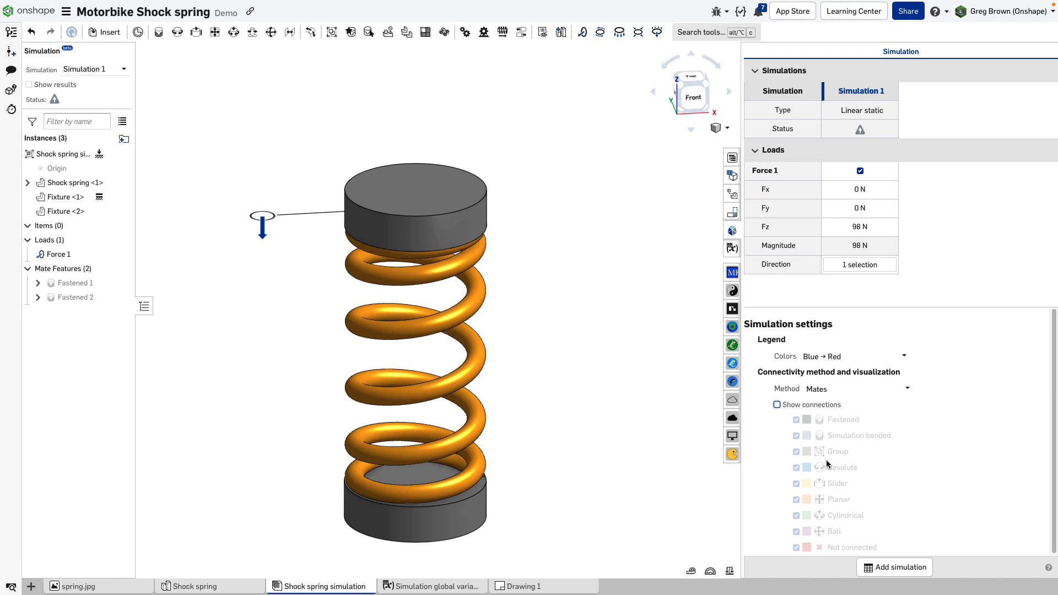
pyautogui.moveTo(589, 423)
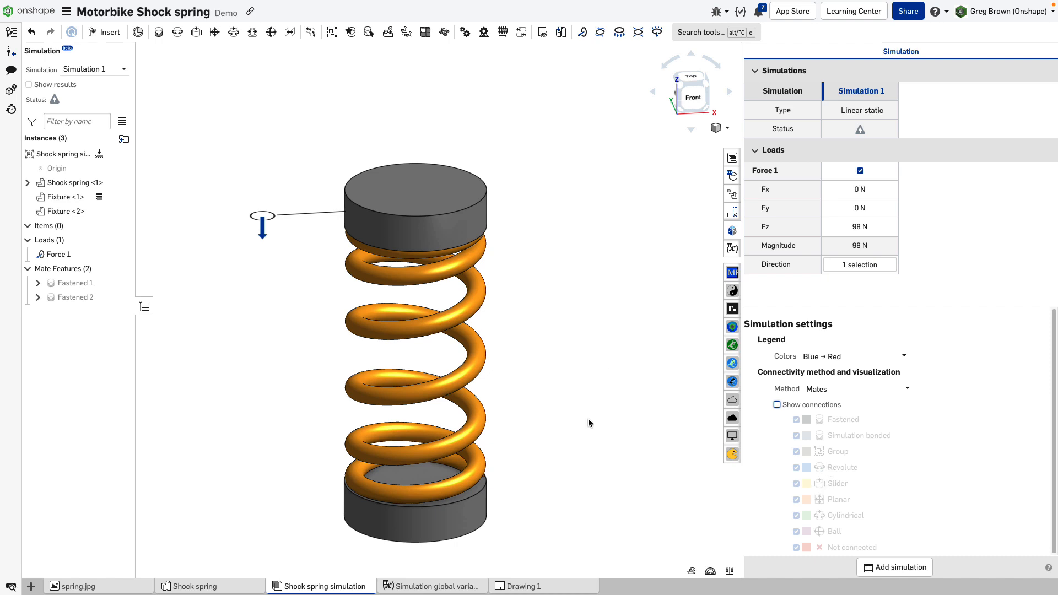
pyautogui.moveTo(853, 491)
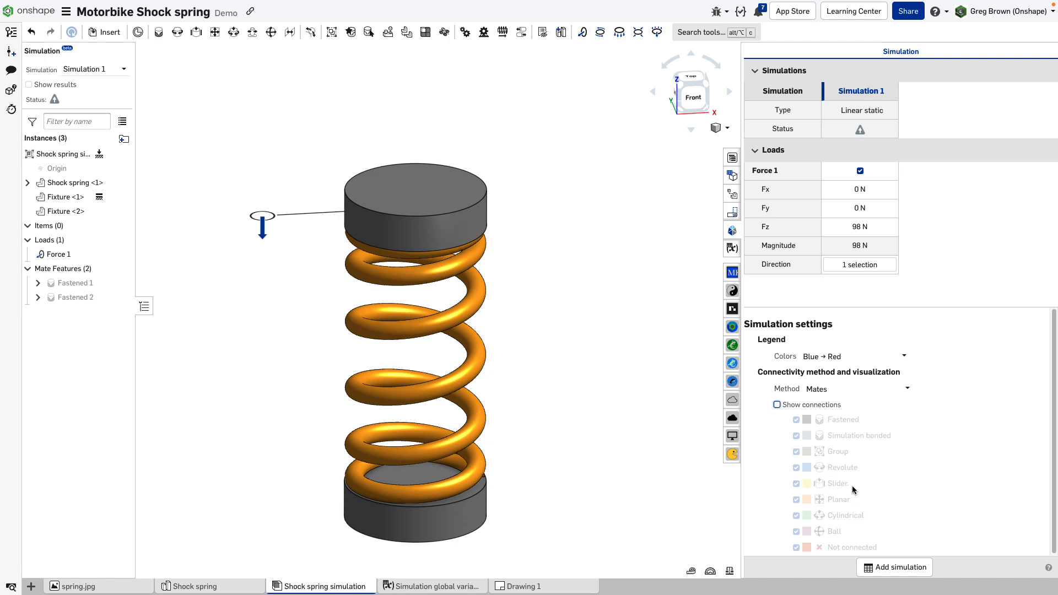
pyautogui.moveTo(858, 474)
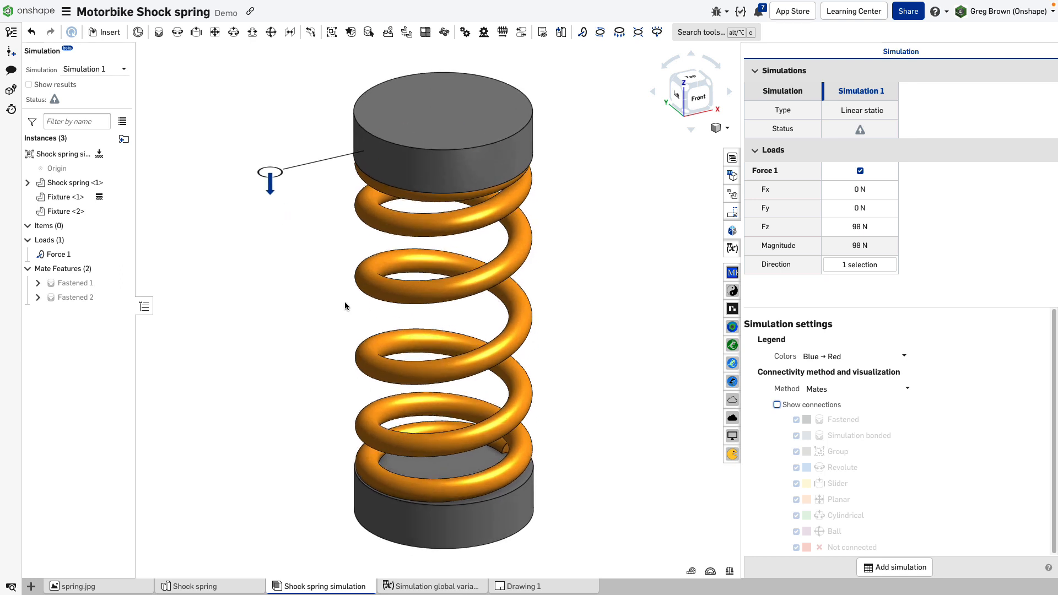
# Run the simulation and switch results from von Mises stress to displacement (~1.04 mm).
pyautogui.click(29, 85)
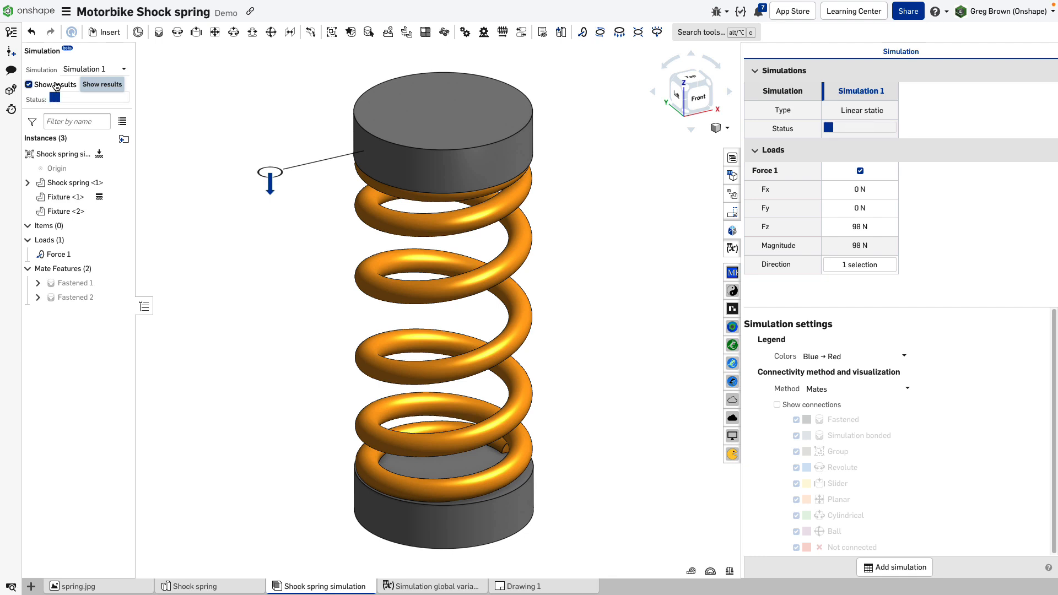
pyautogui.click(101, 84)
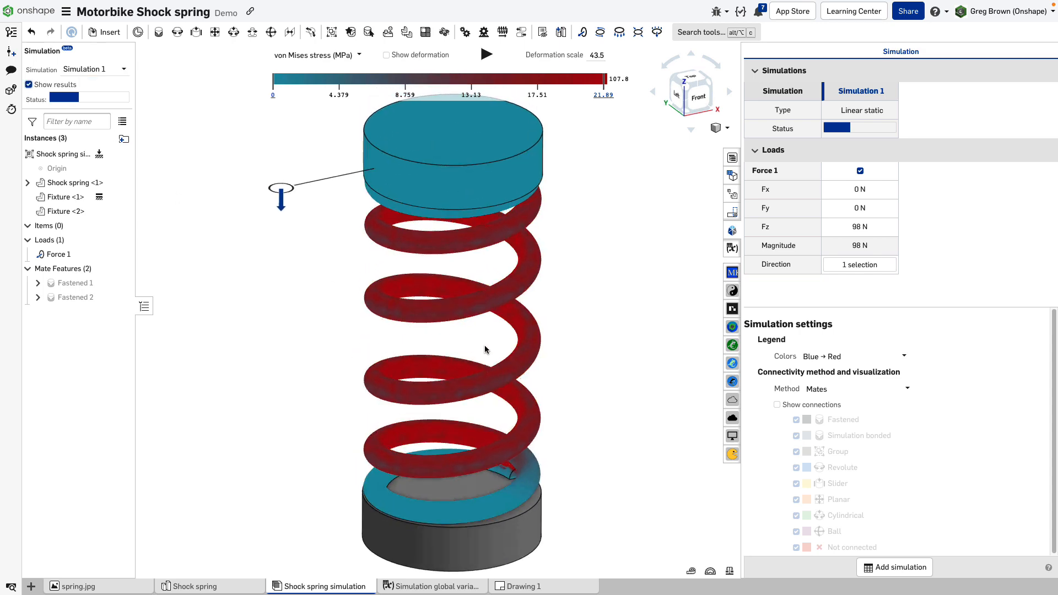
pyautogui.click(486, 55)
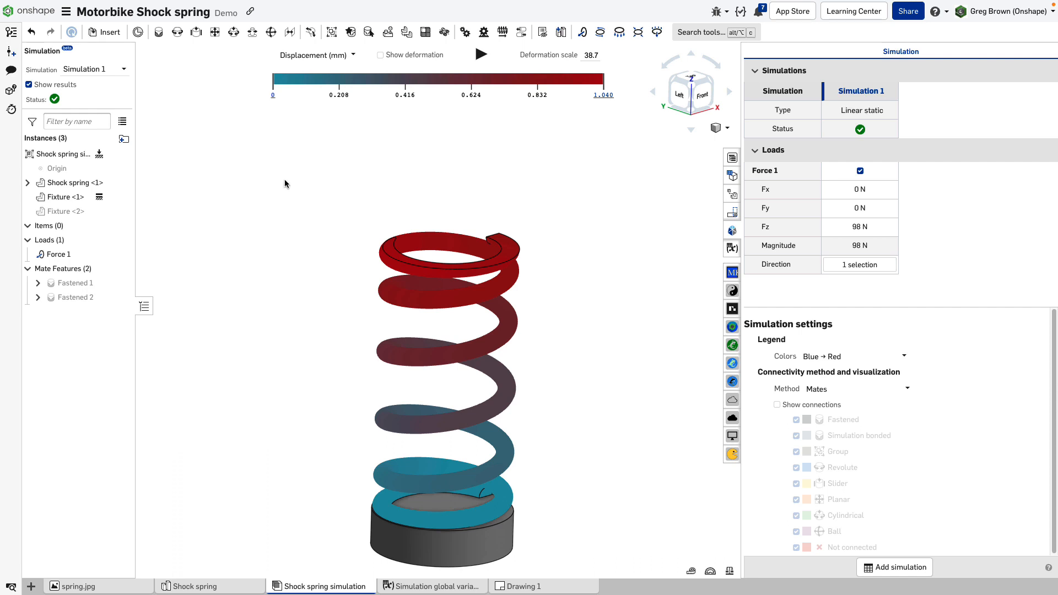
pyautogui.moveTo(202, 585)
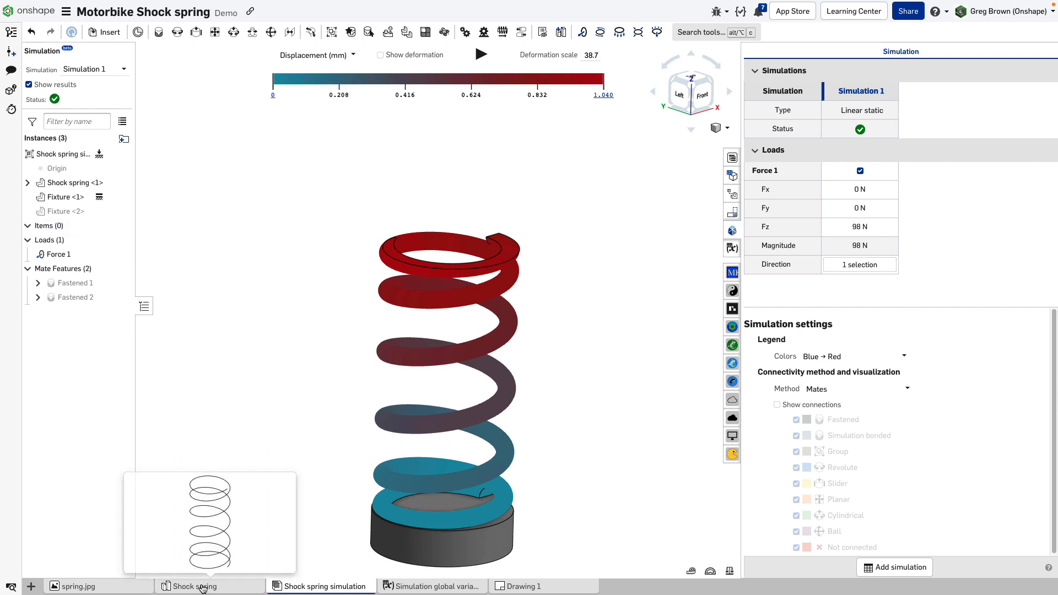
pyautogui.click(194, 586)
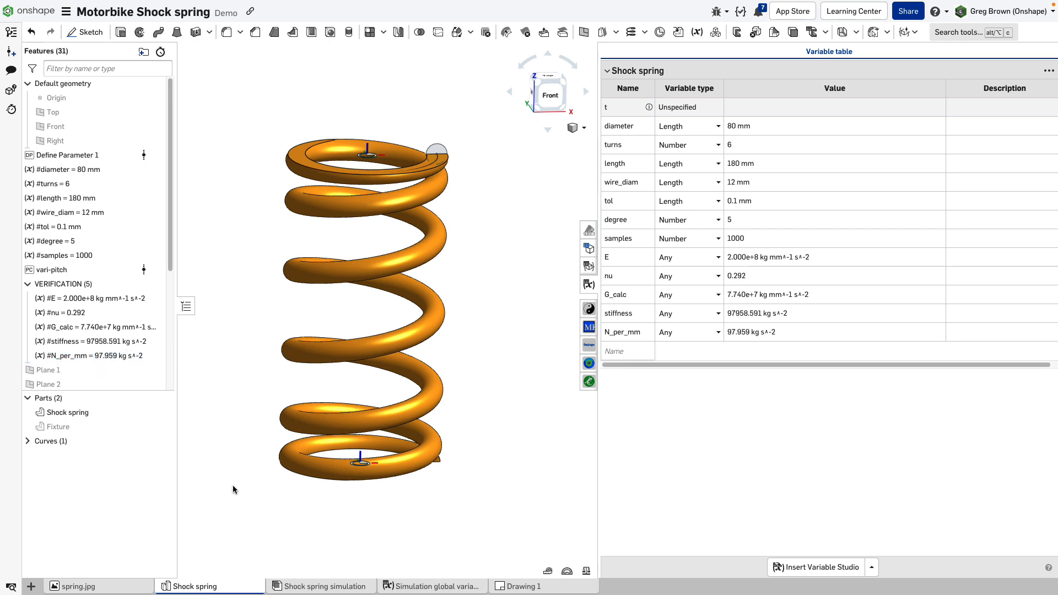
pyautogui.click(325, 586)
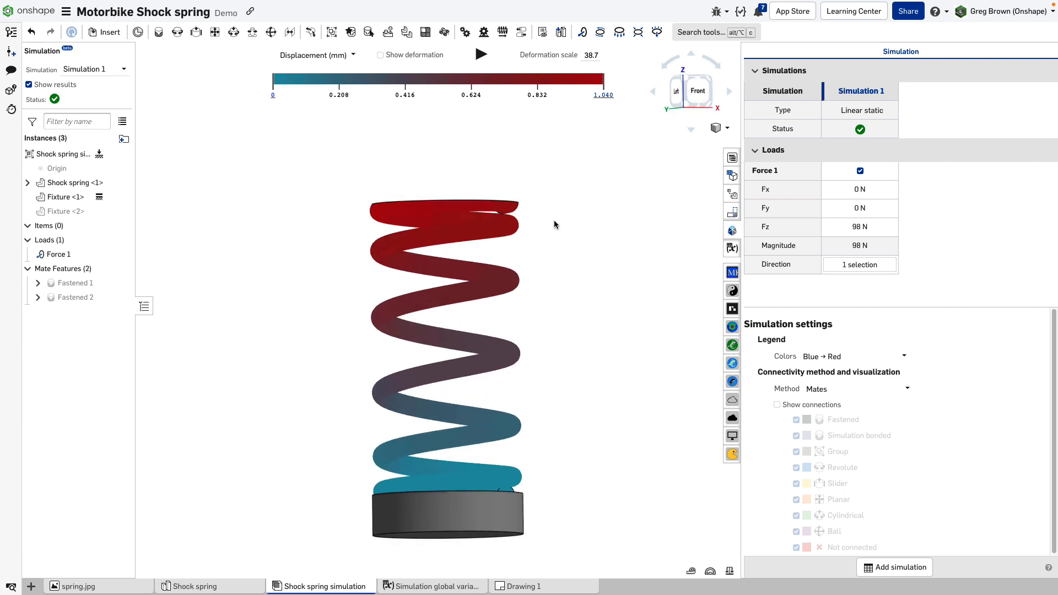
pyautogui.moveTo(531, 210)
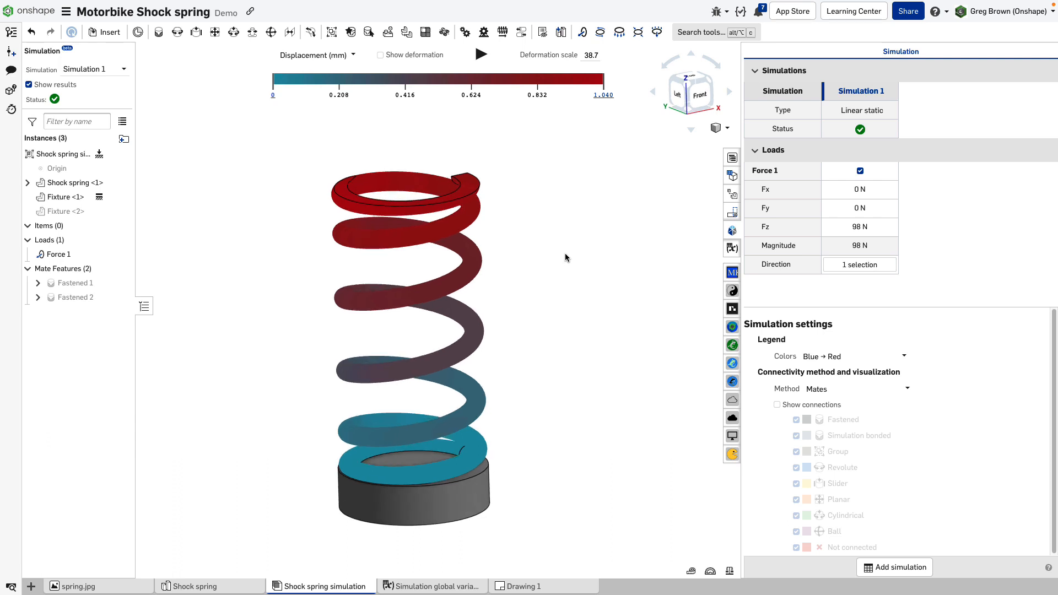
pyautogui.moveTo(523, 280)
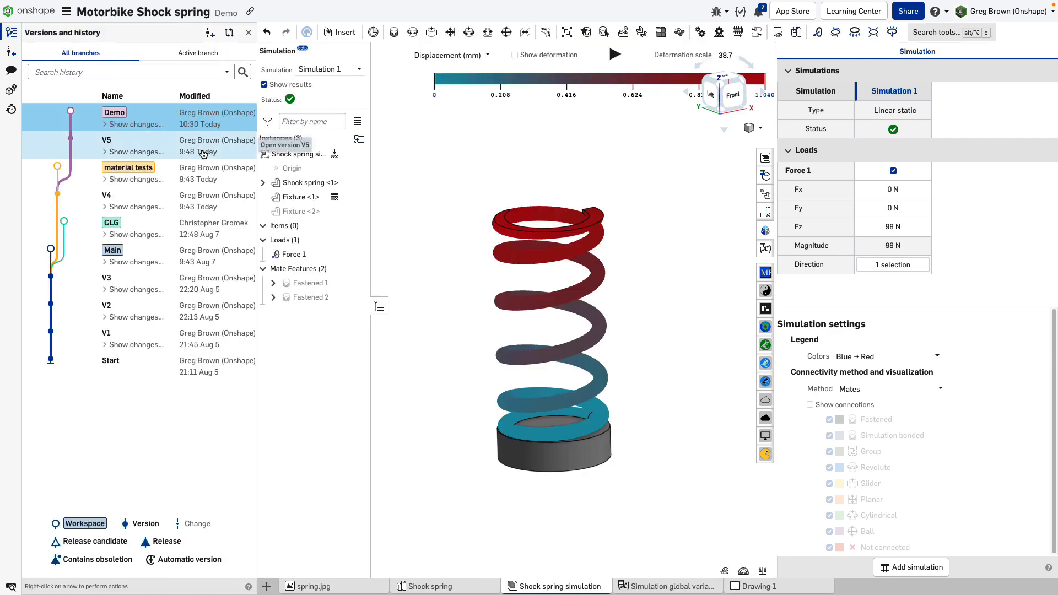
# Visit the material tests branch's guide-tube setup, then return to the Demo workspace.
pyautogui.click(128, 167)
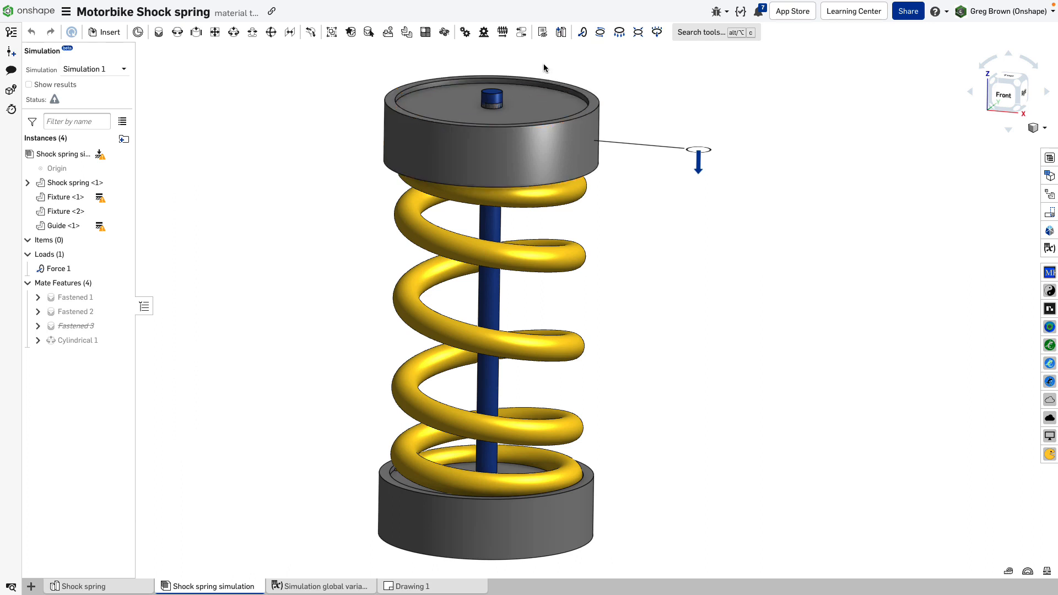
pyautogui.moveTo(547, 70)
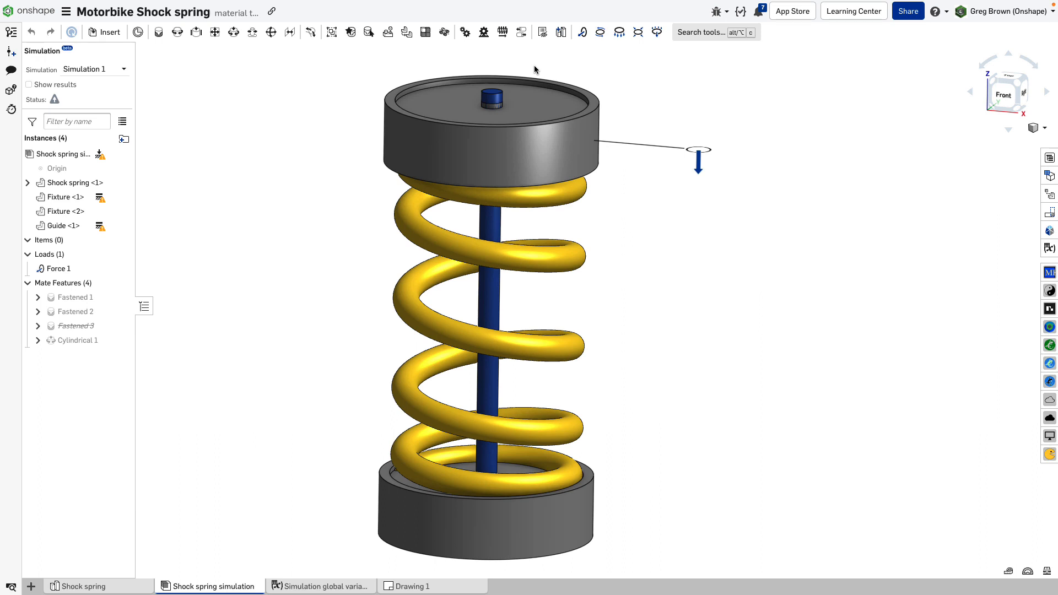
pyautogui.moveTo(250, 110)
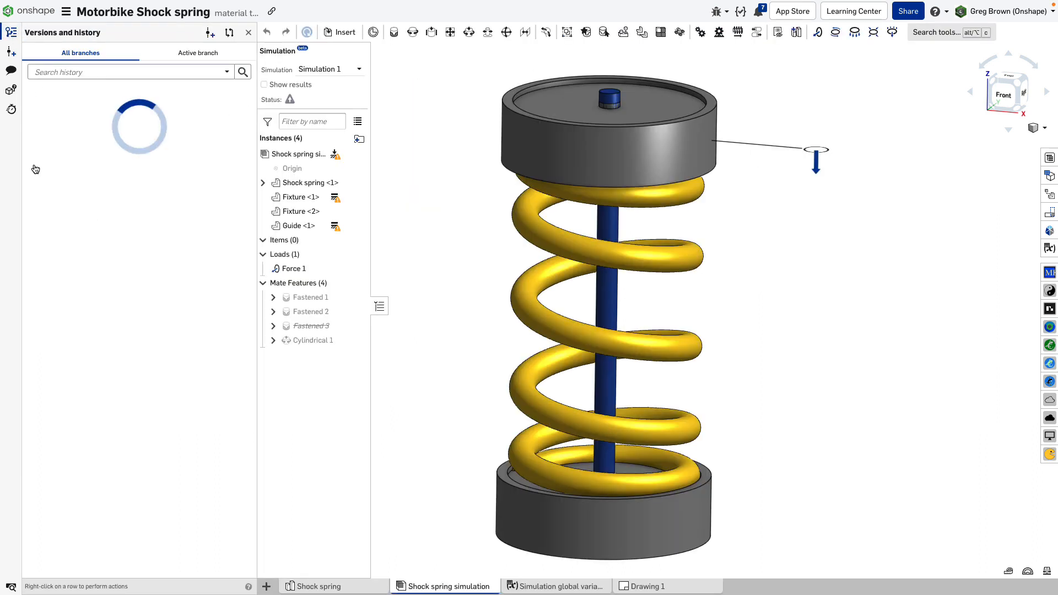
pyautogui.click(114, 112)
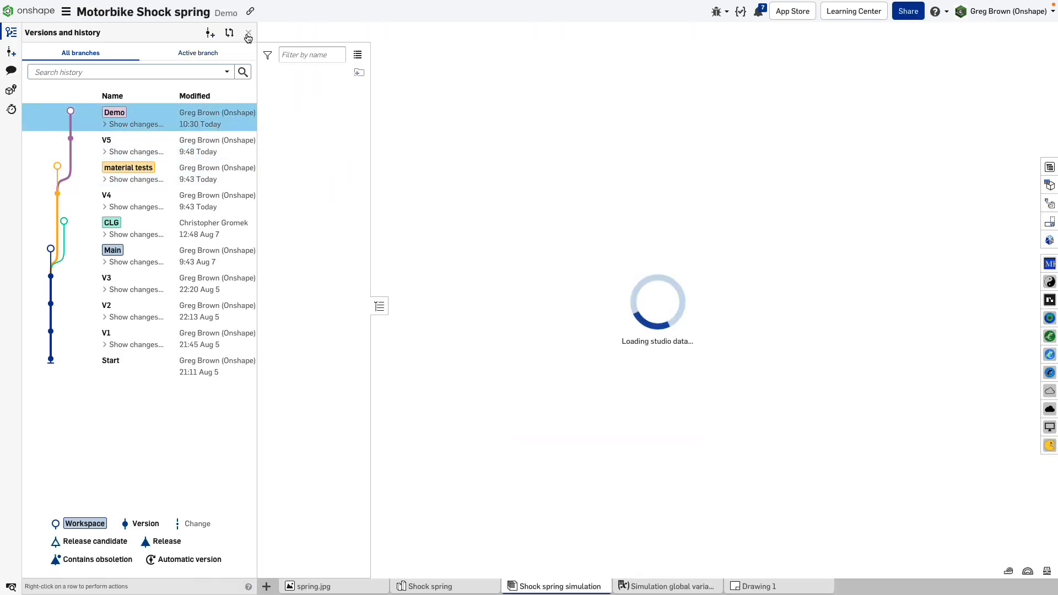
pyautogui.click(248, 32)
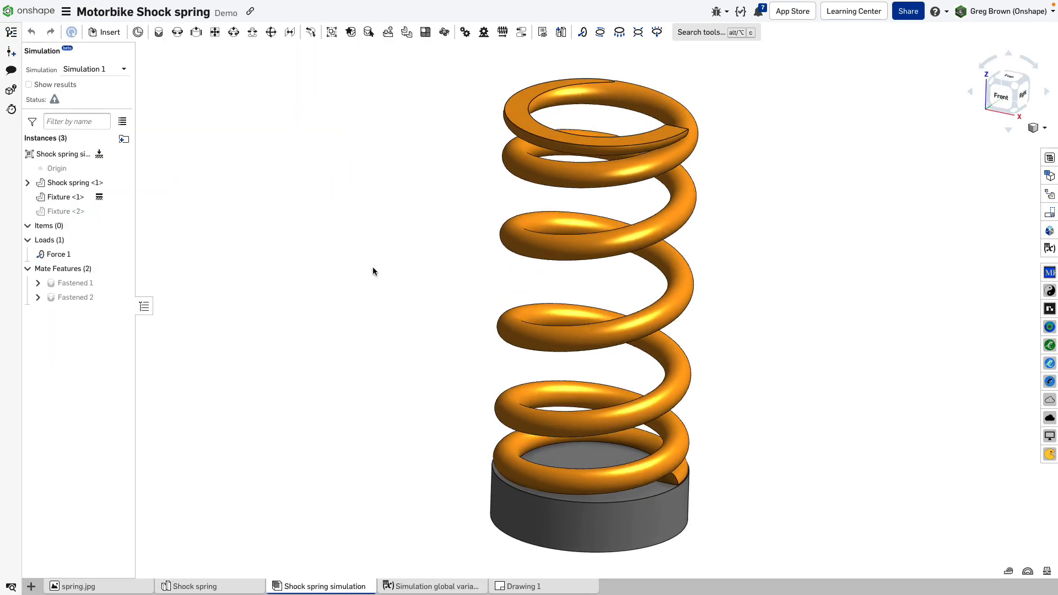